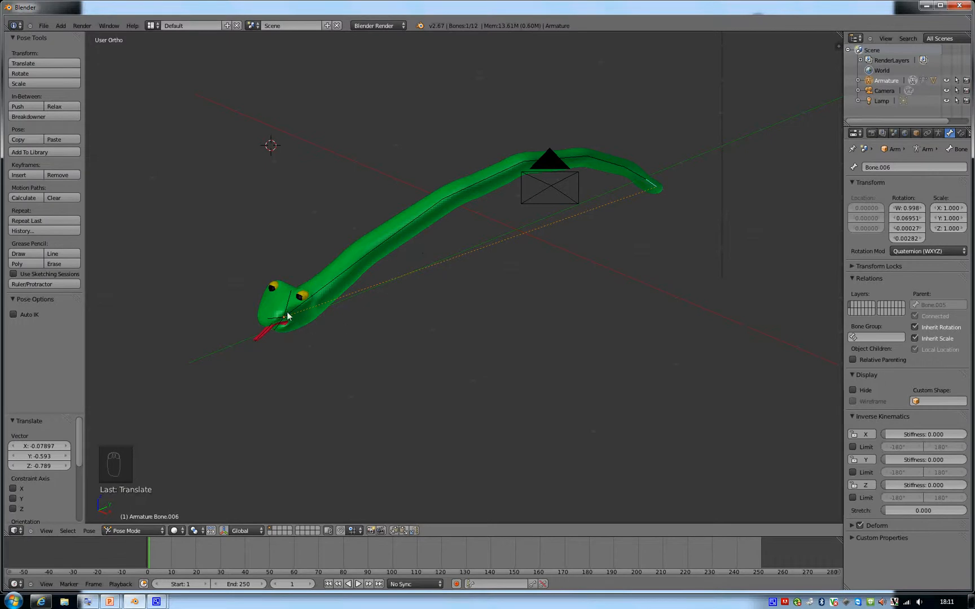
pyautogui.moveTo(252, 255)
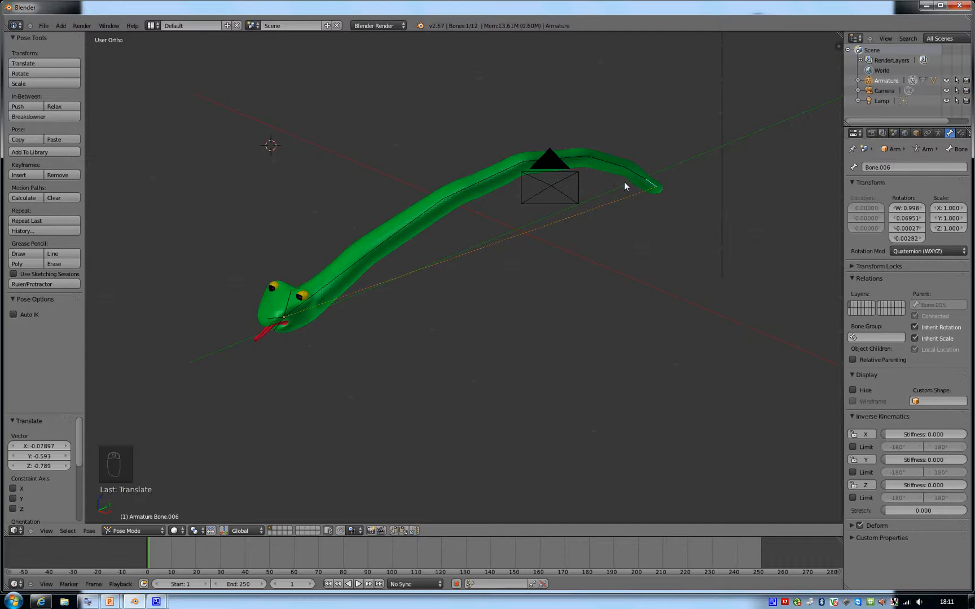
pyautogui.moveTo(311, 323)
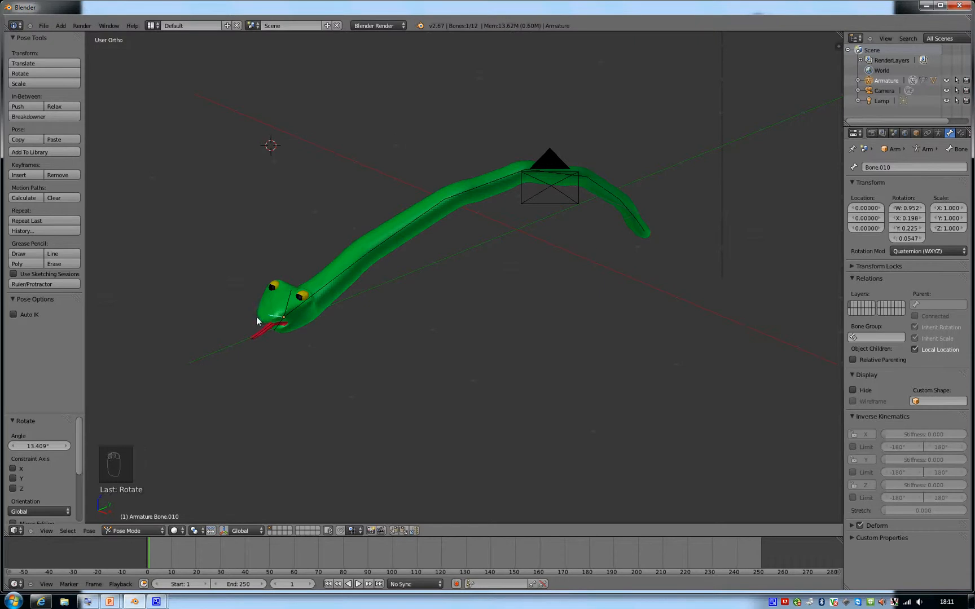
pyautogui.moveTo(292, 328)
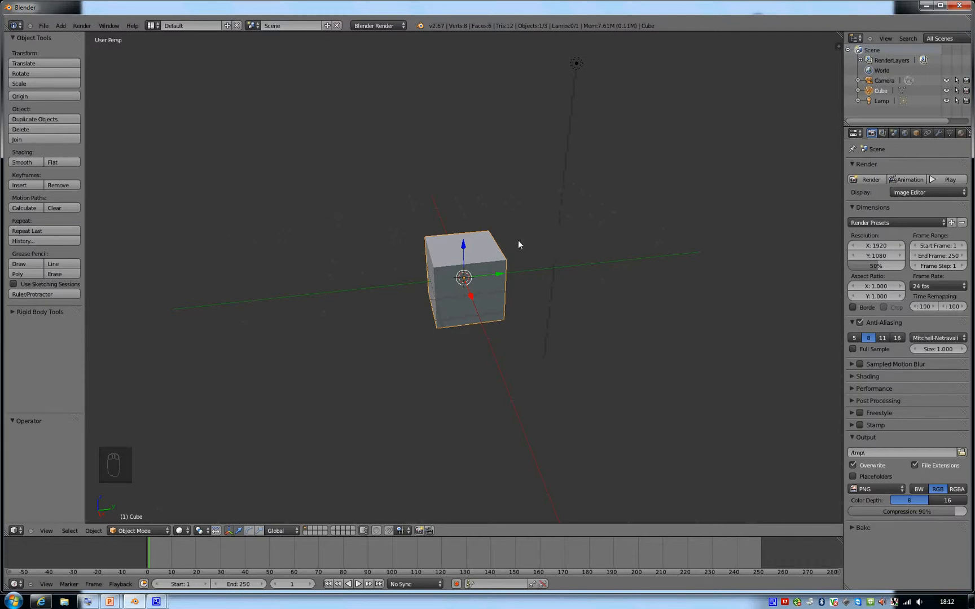
pyautogui.moveTo(550, 364)
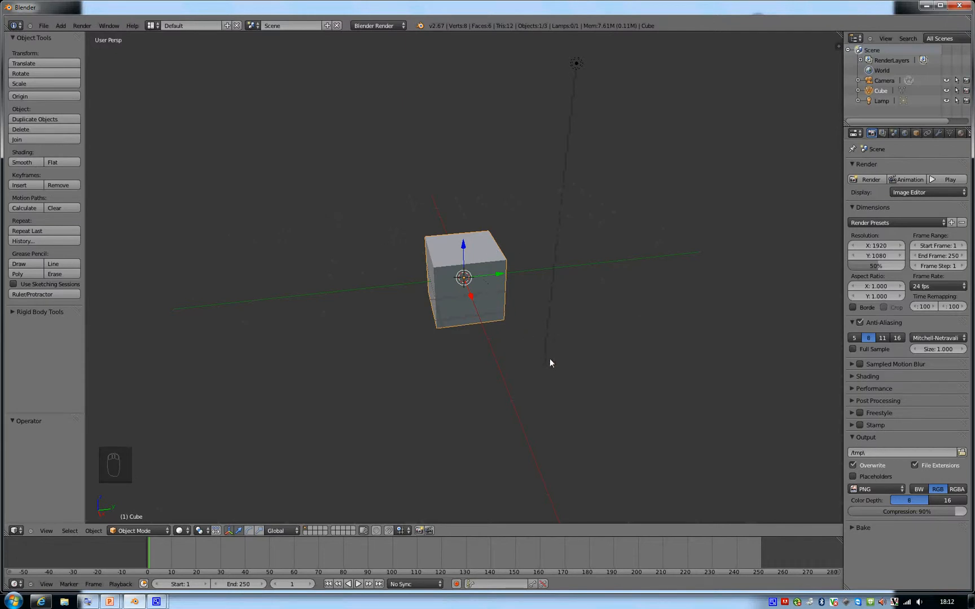
# Step: Move the default cube off-centre along Y and begin stretching its mesh into a long bar
pyautogui.press('s')
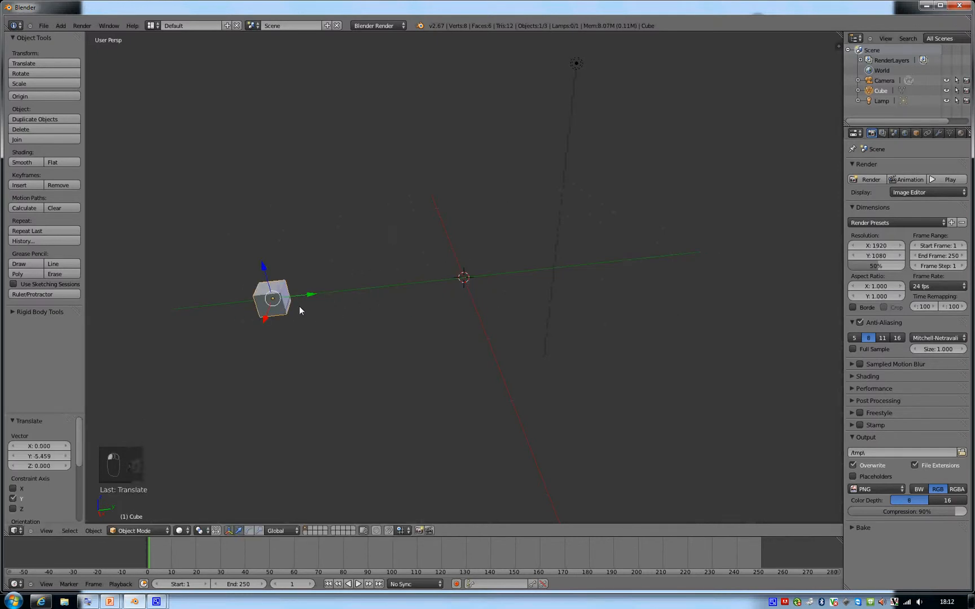
pyautogui.press('Tab')
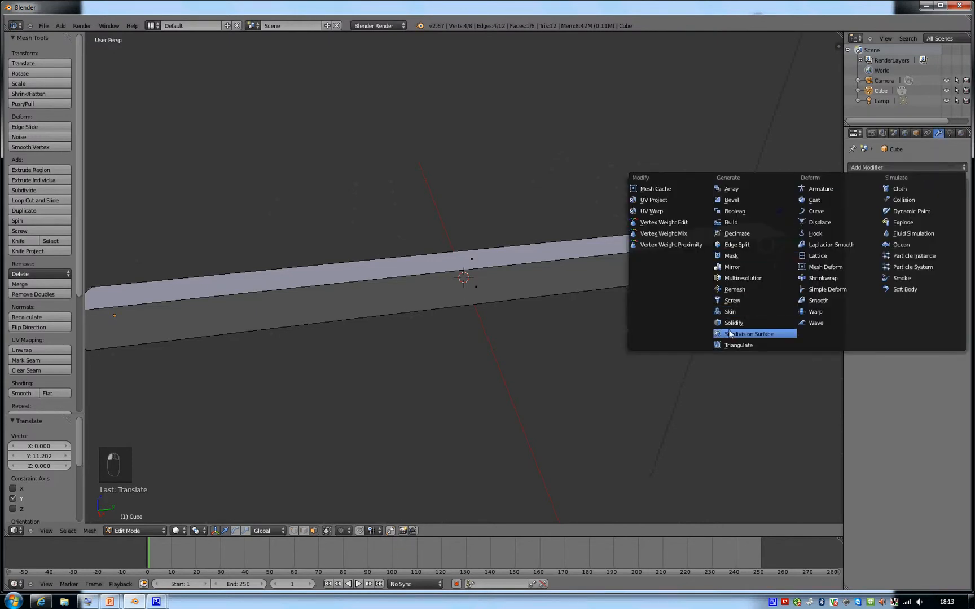
# Step: Add a Subdivision Surface modifier to the bar with viewport level 2
pyautogui.click(751, 334)
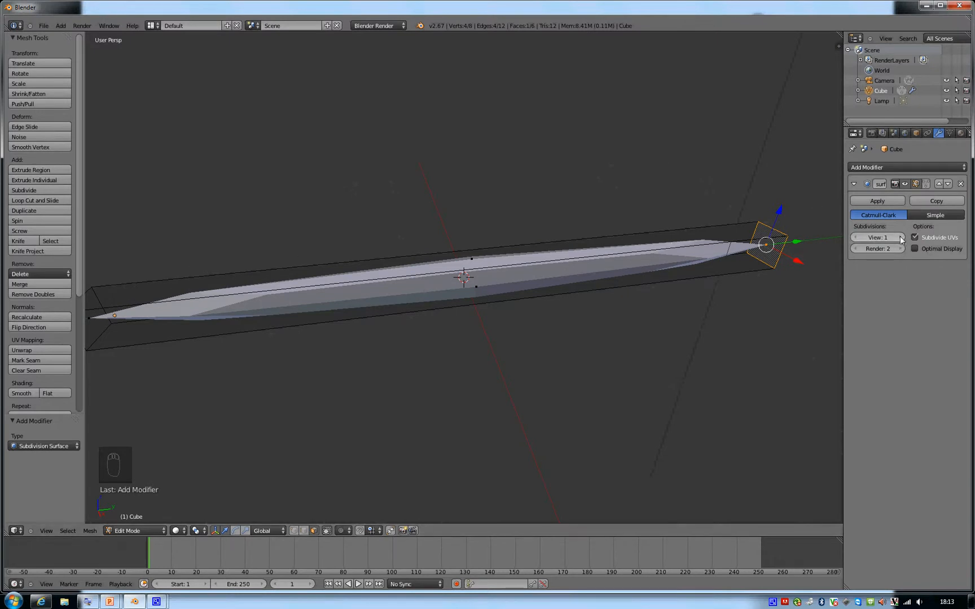
pyautogui.click(898, 237)
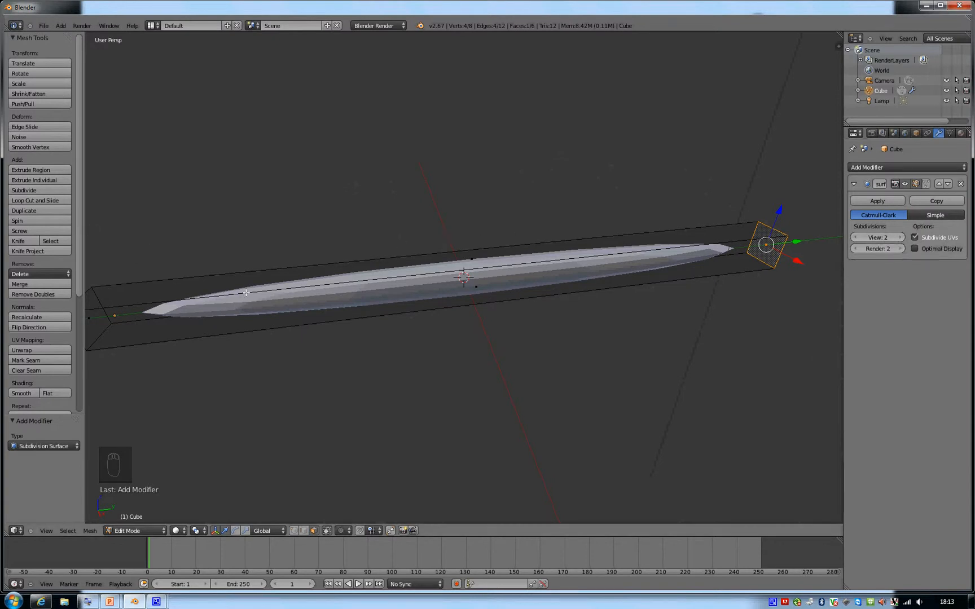
pyautogui.moveTo(342, 228)
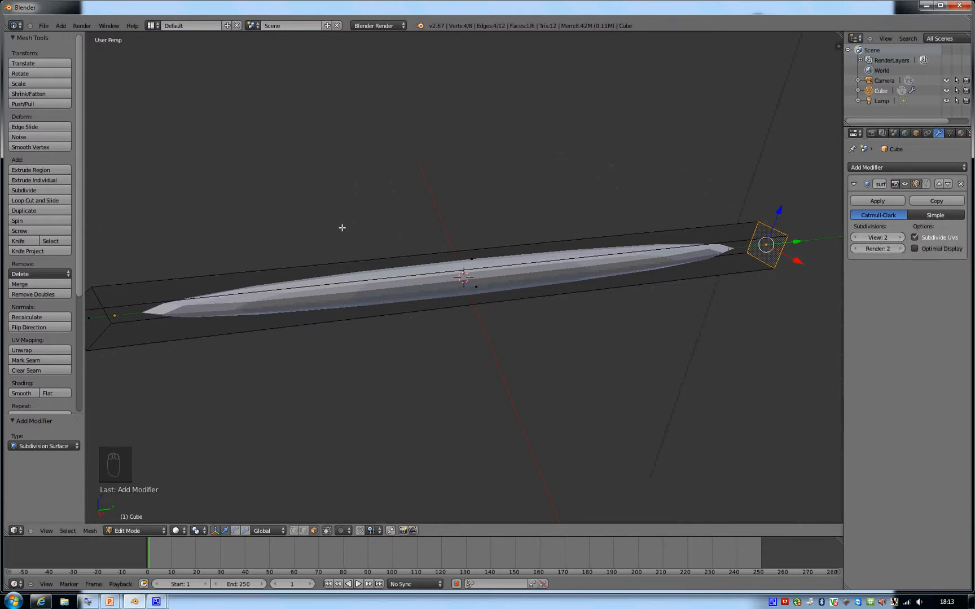
# Step: Apply Shade Smooth to all faces of the bar via the Ctrl+F face menu
pyautogui.press('Ctrl+F')
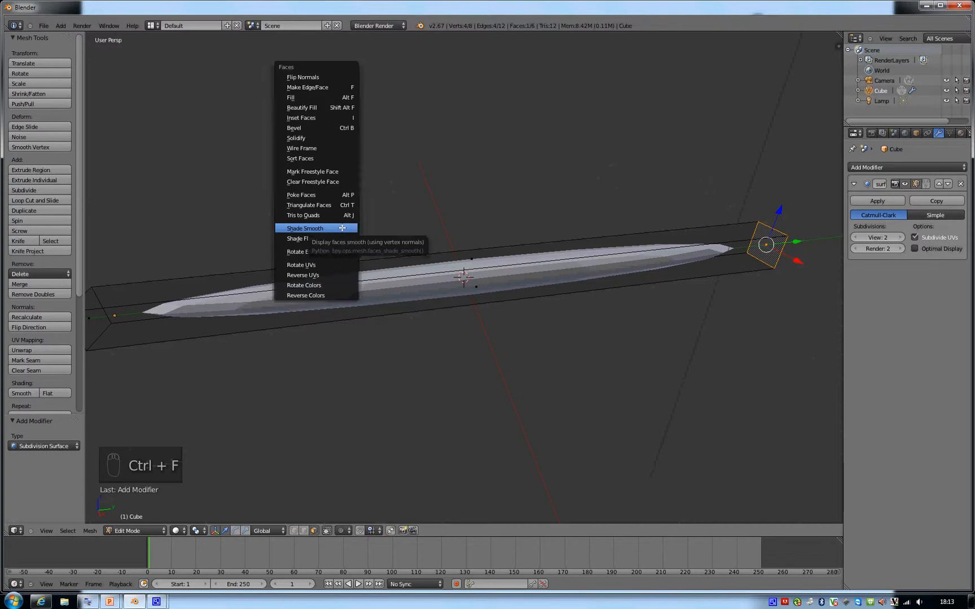
pyautogui.click(304, 228)
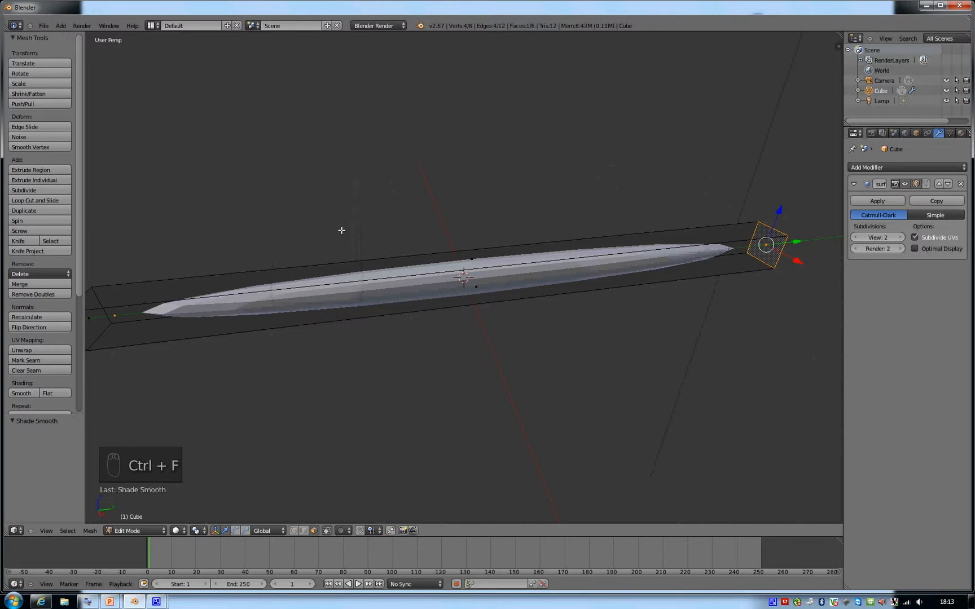
pyautogui.press('a')
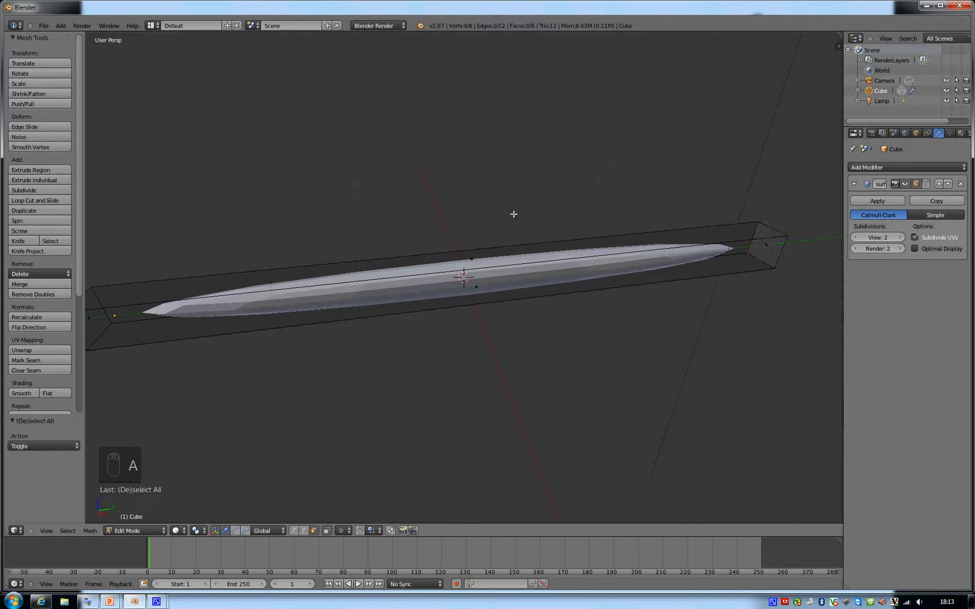
pyautogui.press('a')
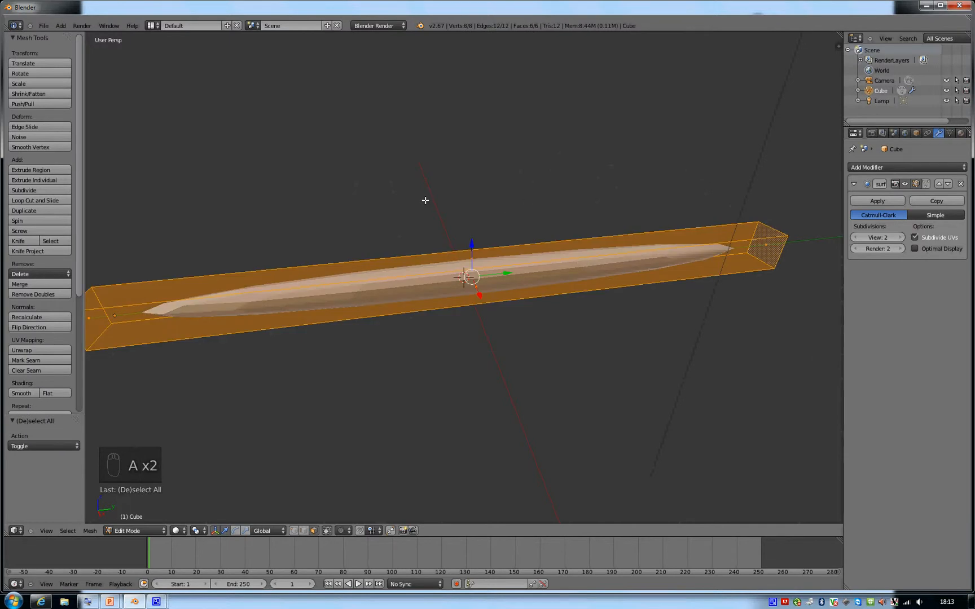
pyautogui.press('ctrl+f')
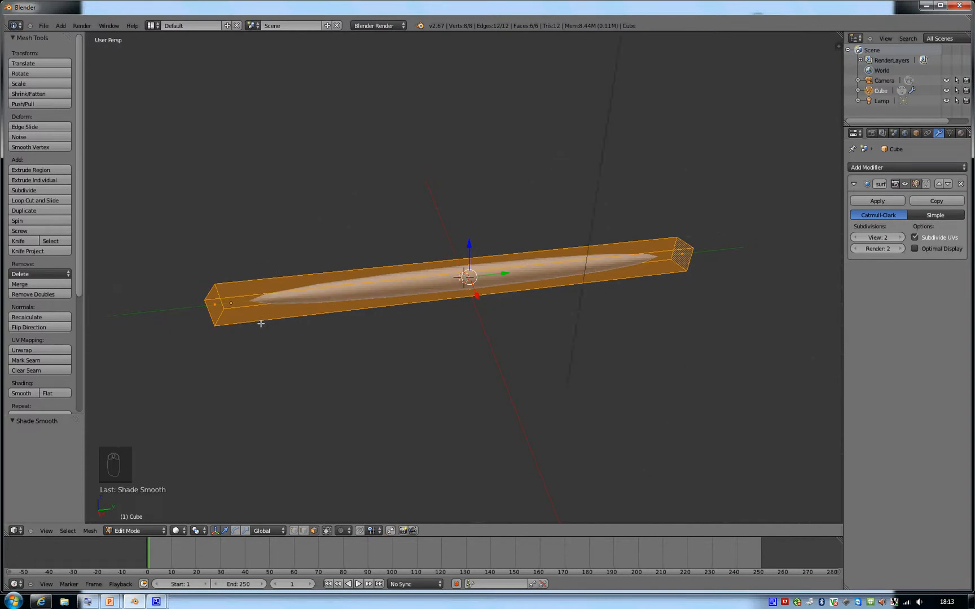
pyautogui.moveTo(415, 271)
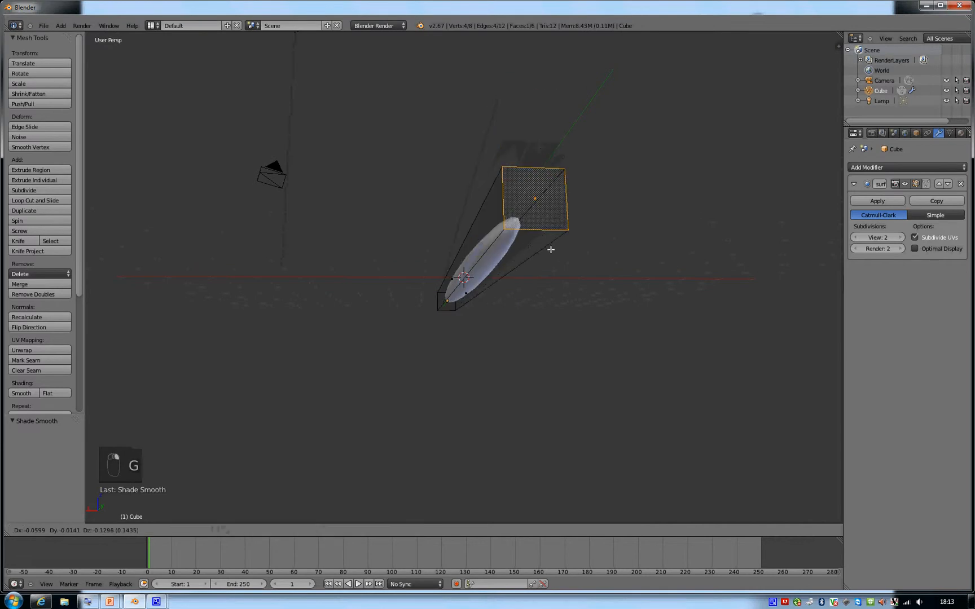
pyautogui.moveTo(551, 249); pyautogui.dragTo(569, 297)
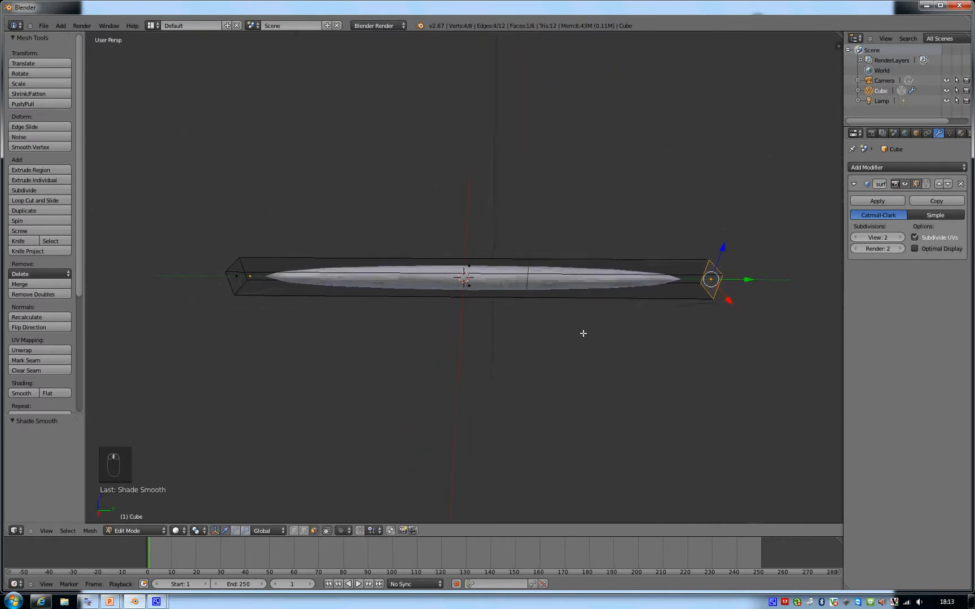
# Step: Add eleven loop cuts along the bar, switch to face select and shrink one end face
pyautogui.press('ctrl+r')
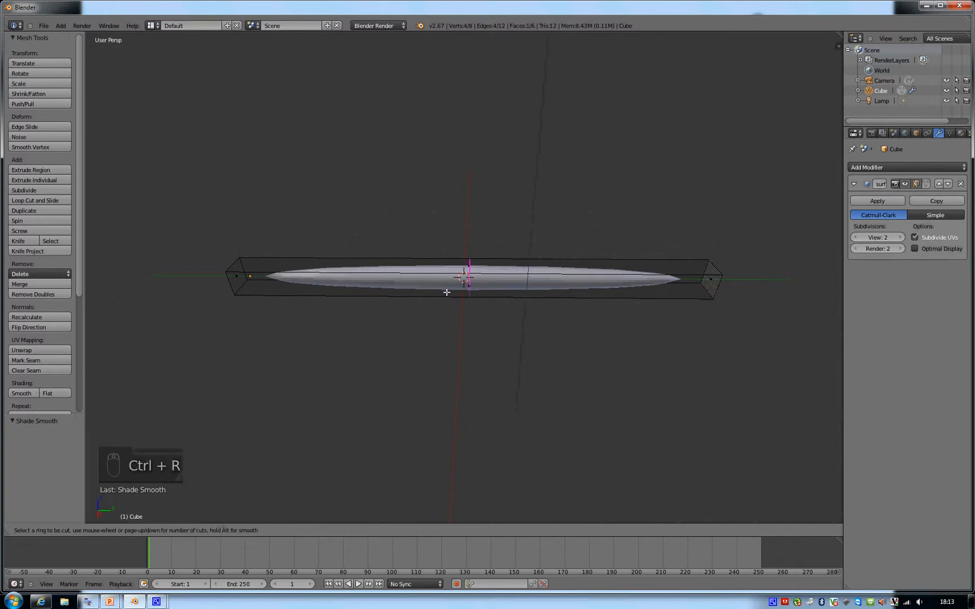
pyautogui.moveTo(483, 288)
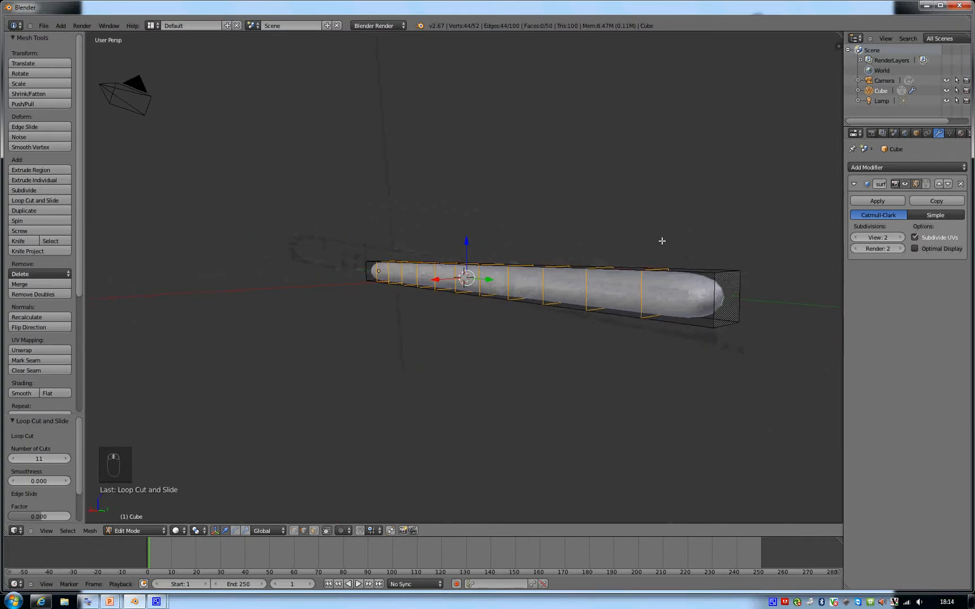
pyautogui.press('ctrl+tab')
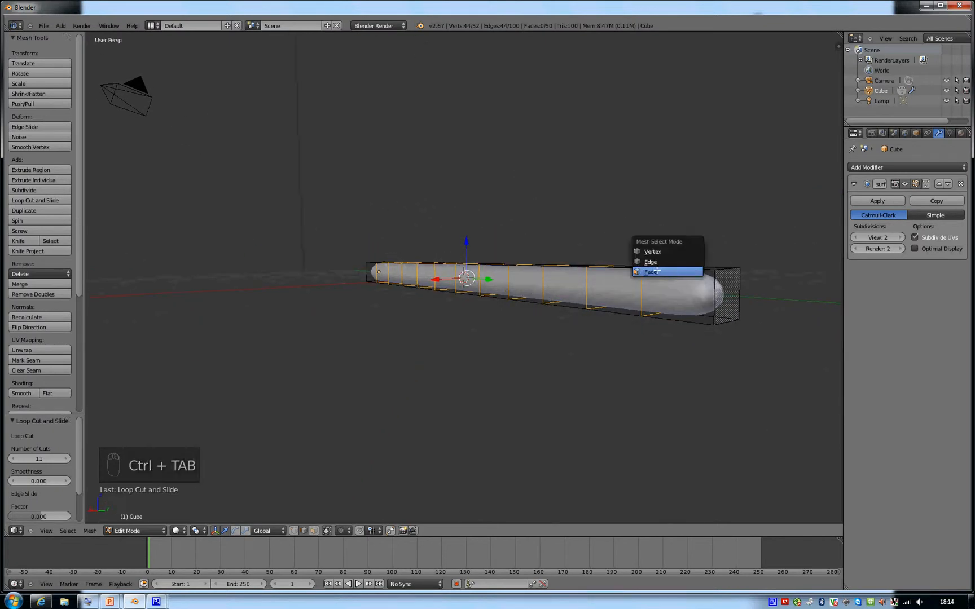
pyautogui.click(650, 272)
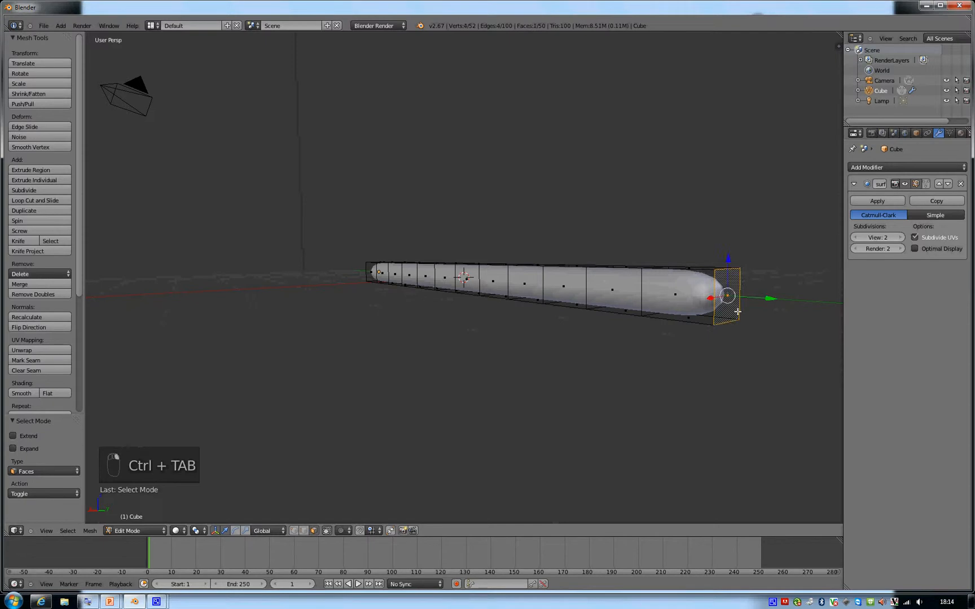
pyautogui.press('s')
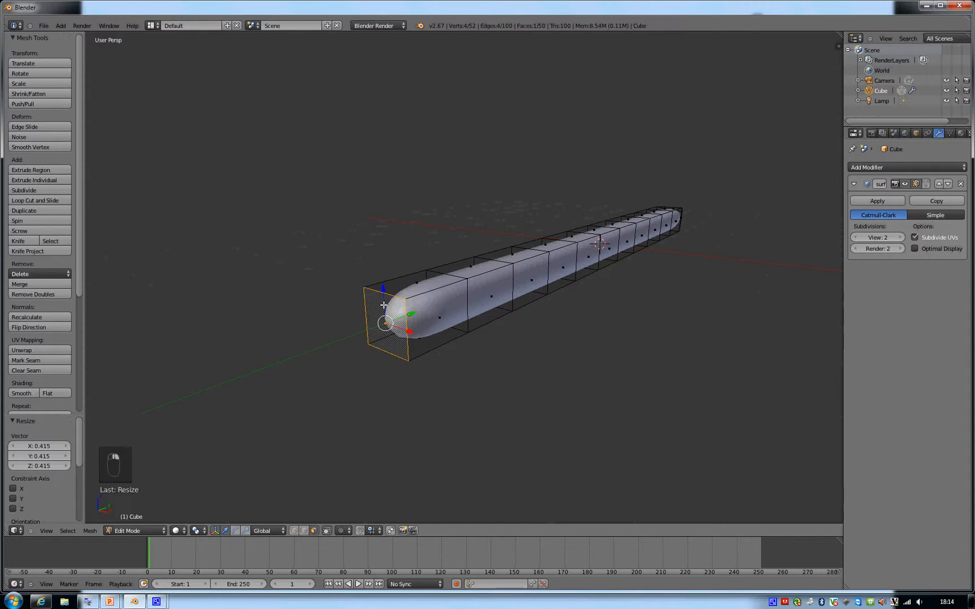
pyautogui.moveTo(412, 320)
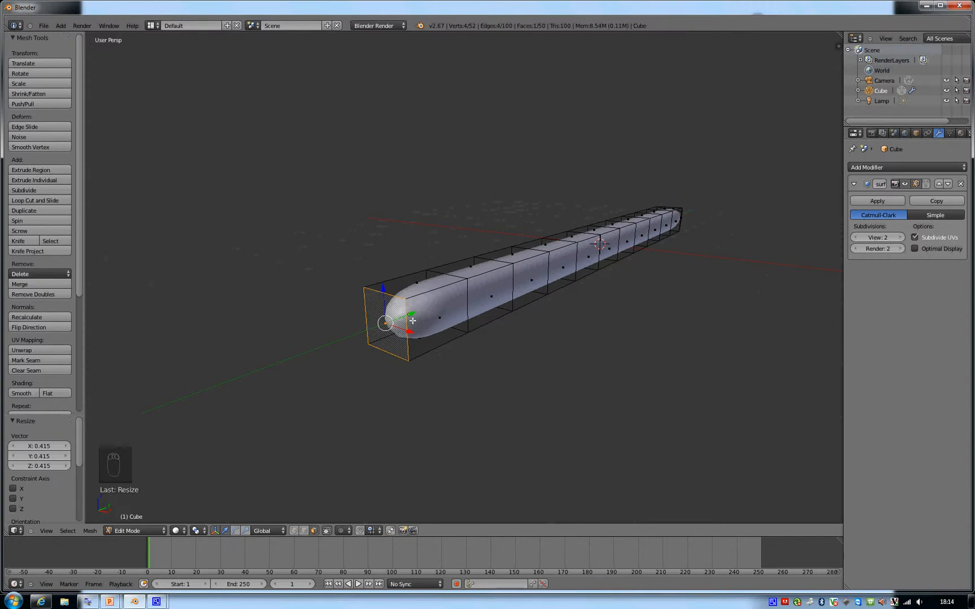
# Step: Extrude a head section from the end face and raise its top edge along Z
pyautogui.press('e')
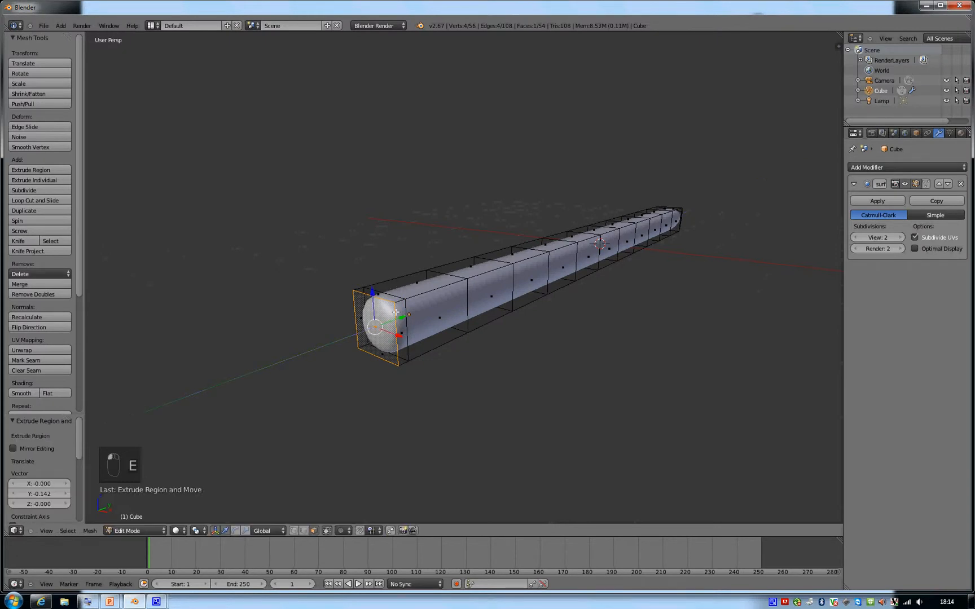
pyautogui.press('ctrl+tab')
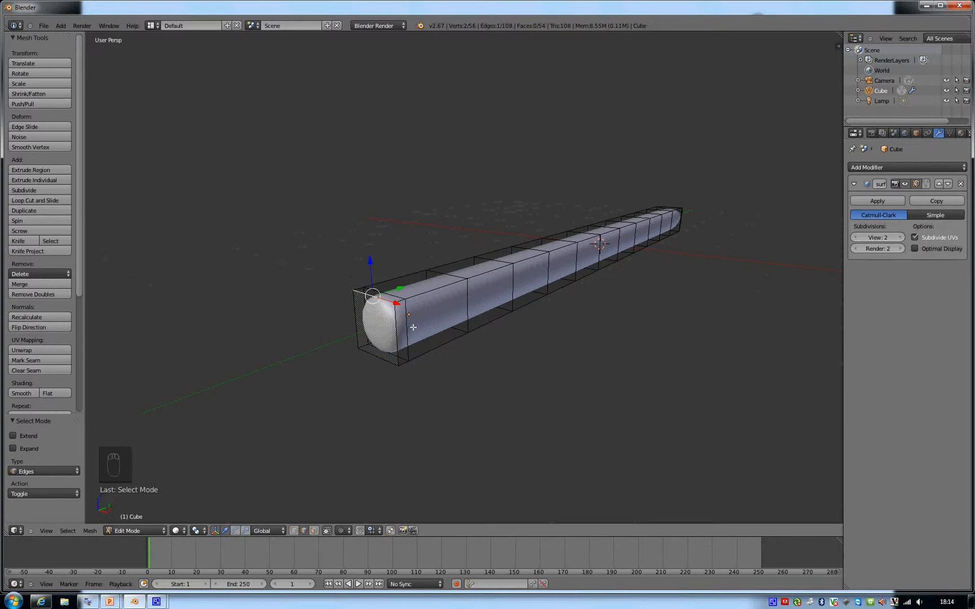
pyautogui.press('s')
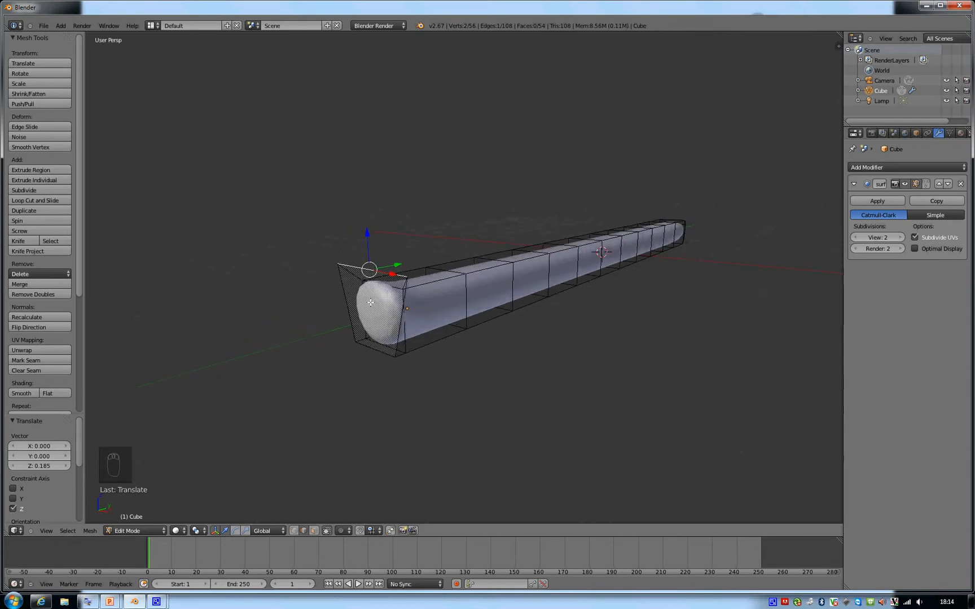
pyautogui.press('ctrl+Tab')
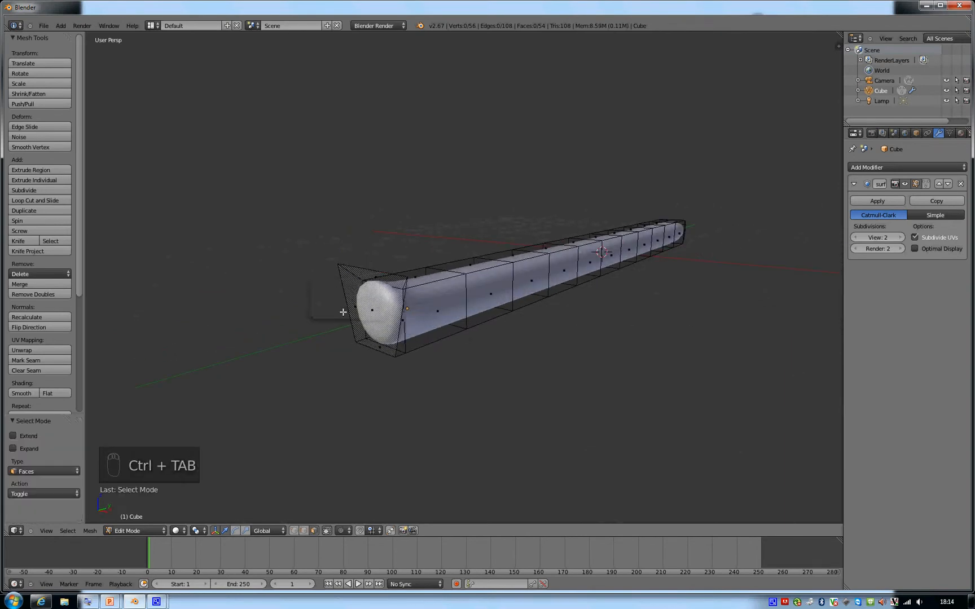
pyautogui.press('e')
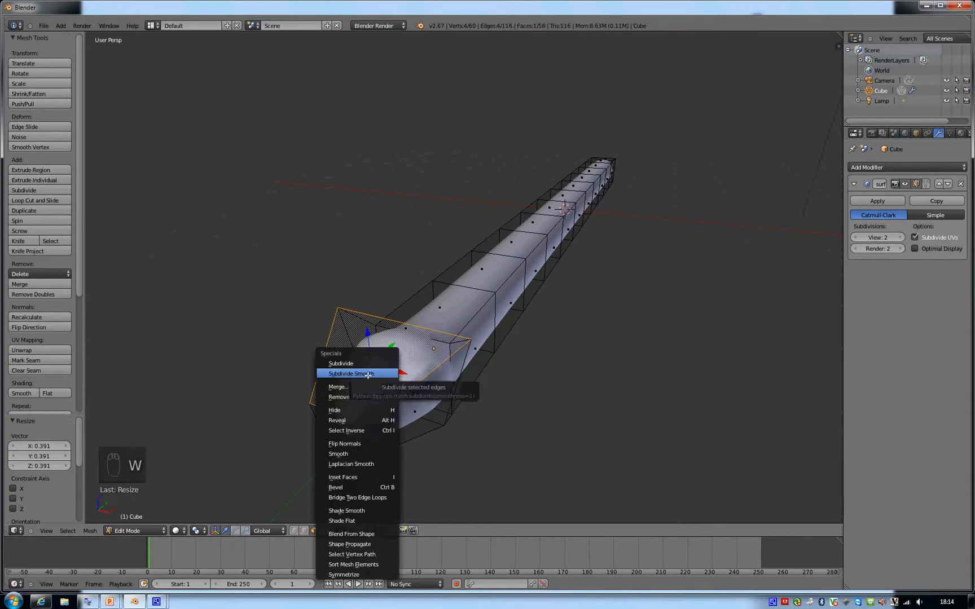
# Step: Subdivide the head faces, extrude two top faces upward and rotate them outward as brows
pyautogui.click(353, 374)
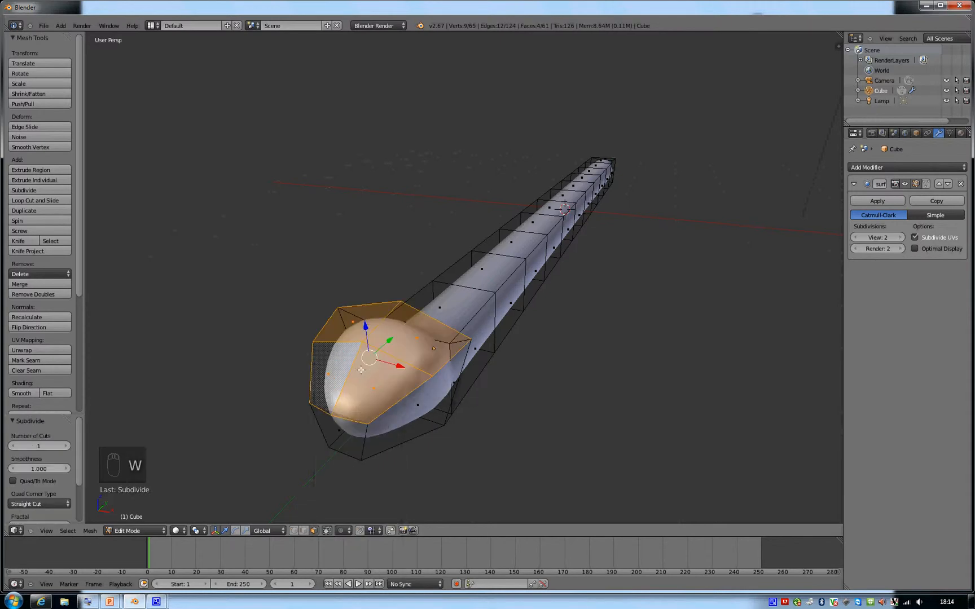
pyautogui.click(66, 445)
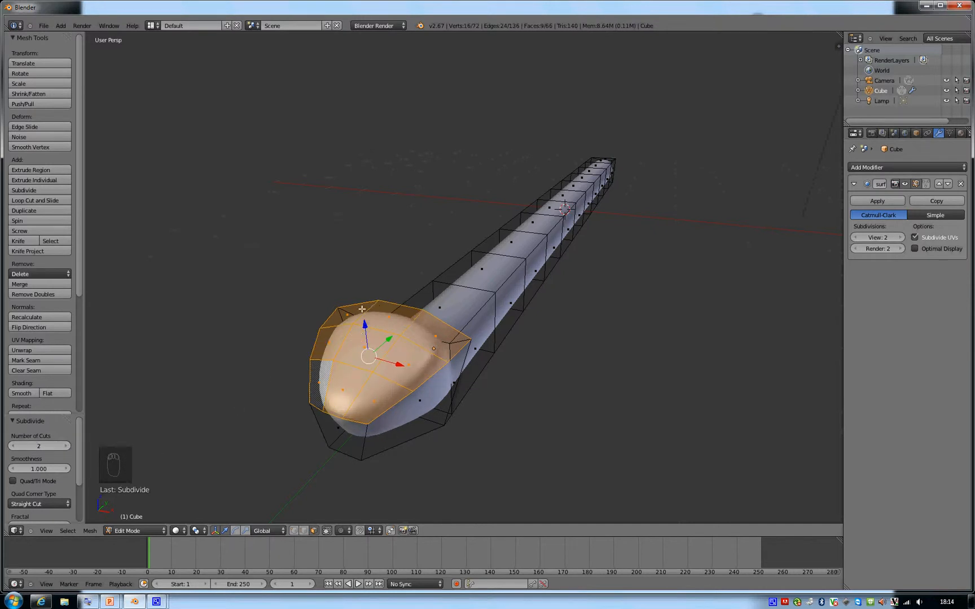
pyautogui.click(435, 337)
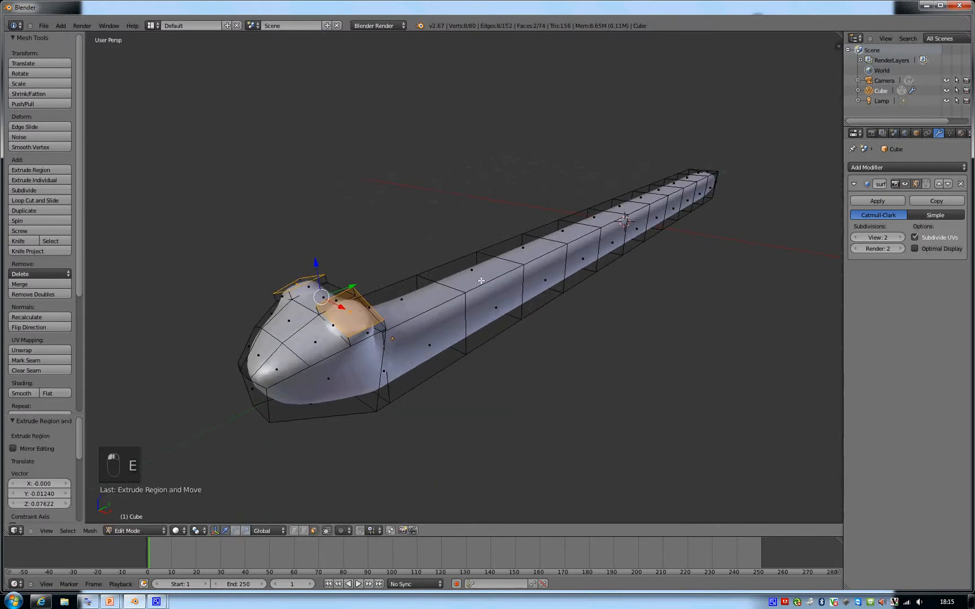
pyautogui.press('r')
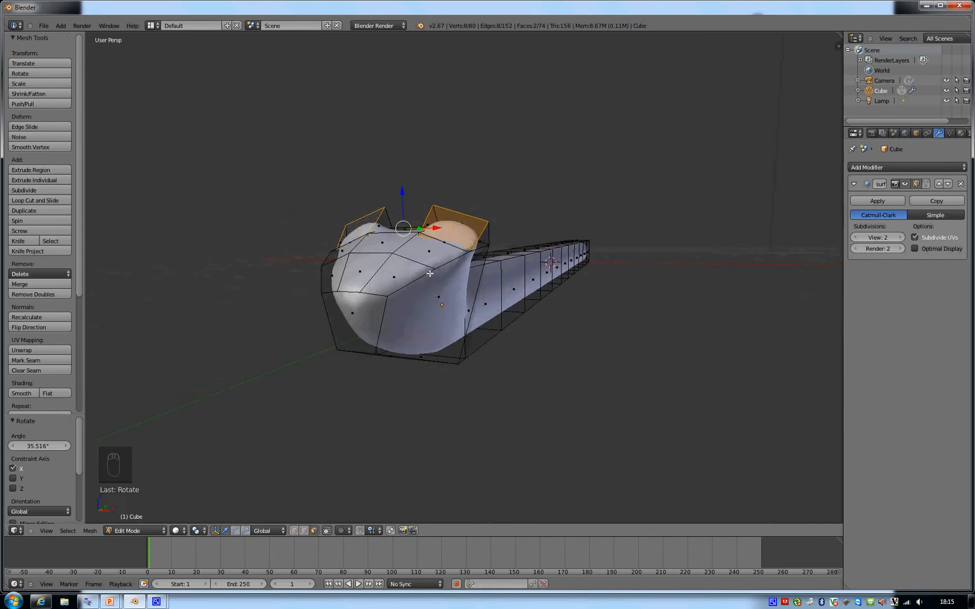
pyautogui.moveTo(328, 310)
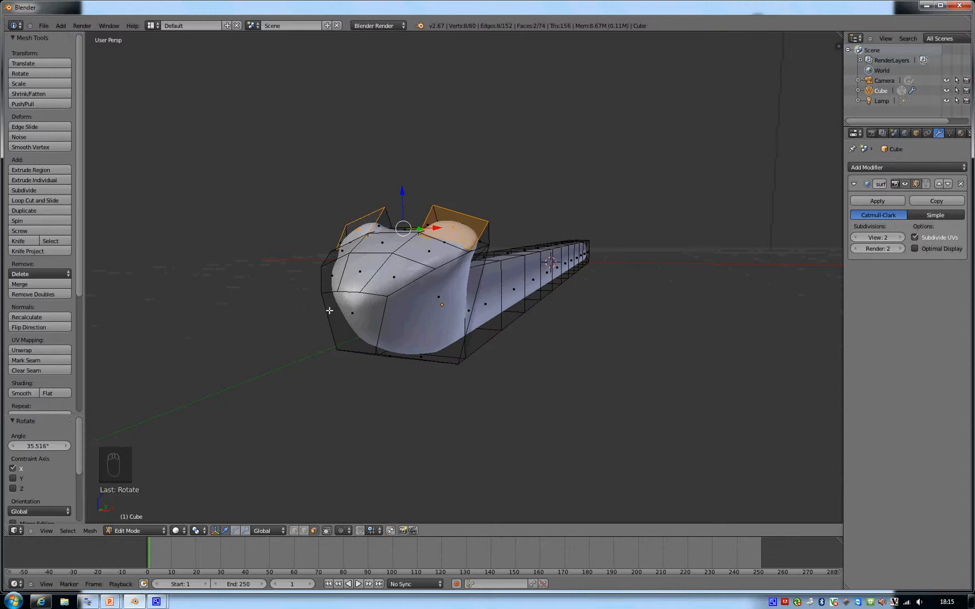
# Step: Knife-cut a small face into the snout and move it inward along Y to start the mouth
pyautogui.press('k')
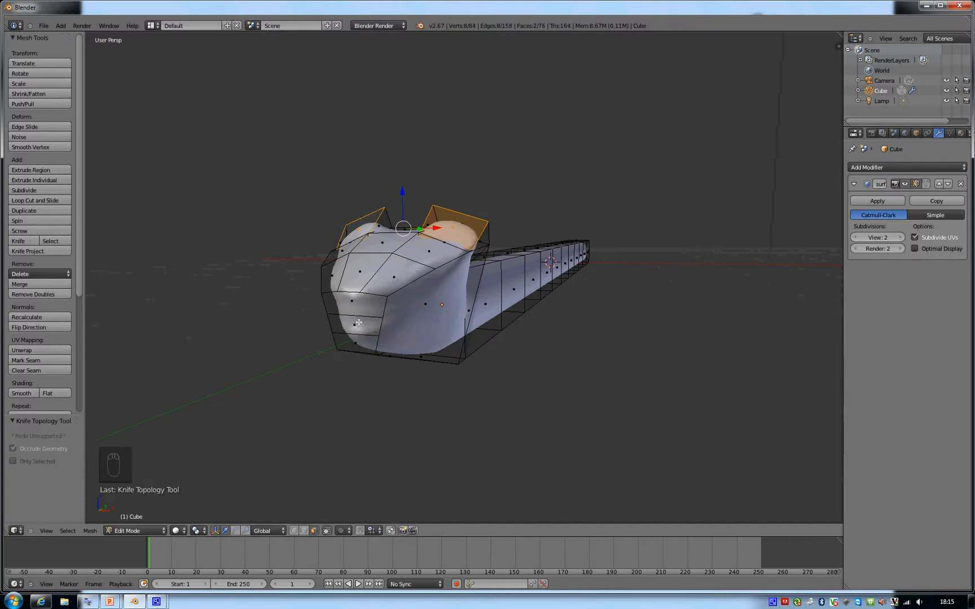
pyautogui.press('Ctrl+Tab')
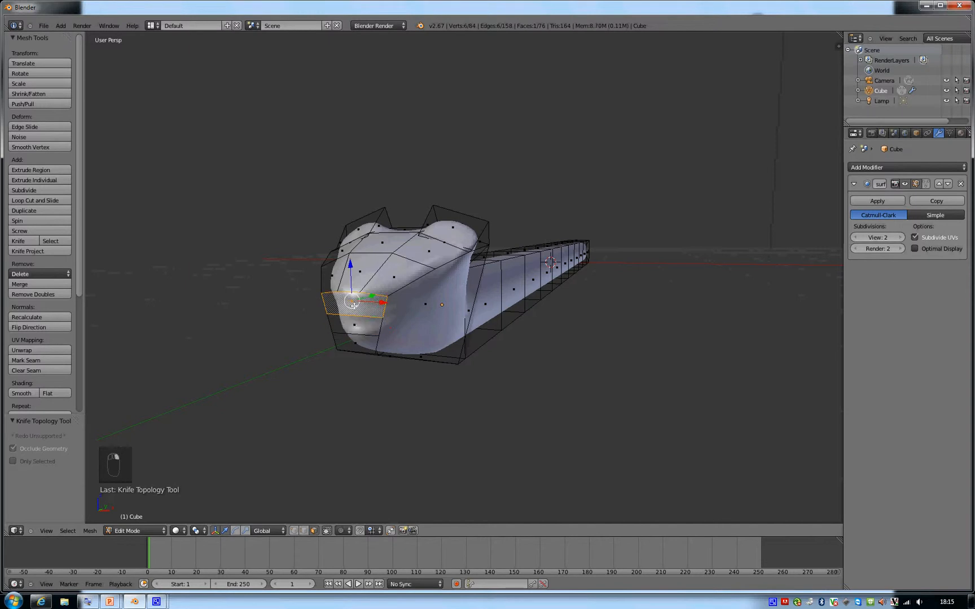
pyautogui.moveTo(355, 301); pyautogui.dragTo(355, 343)
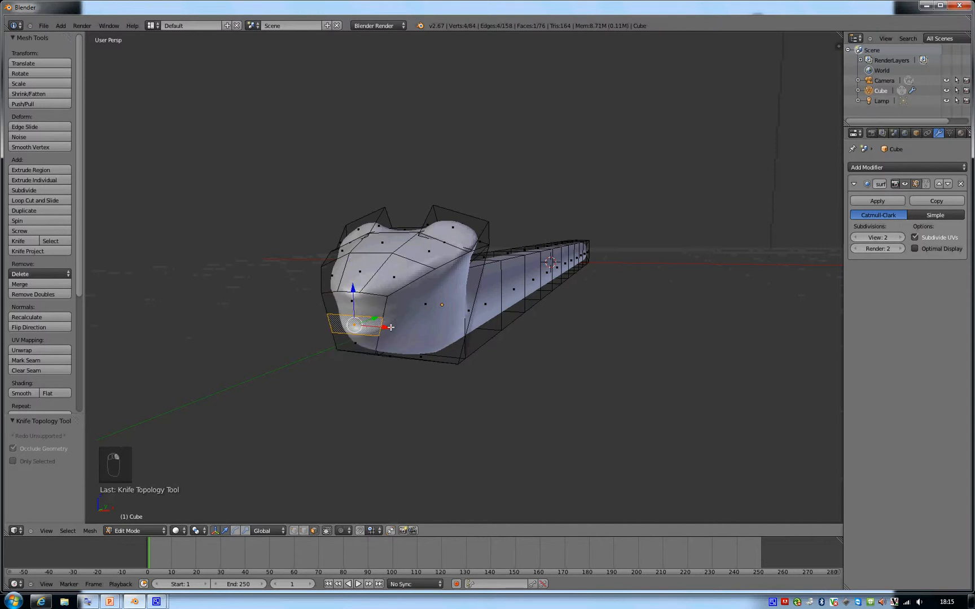
pyautogui.press('g')
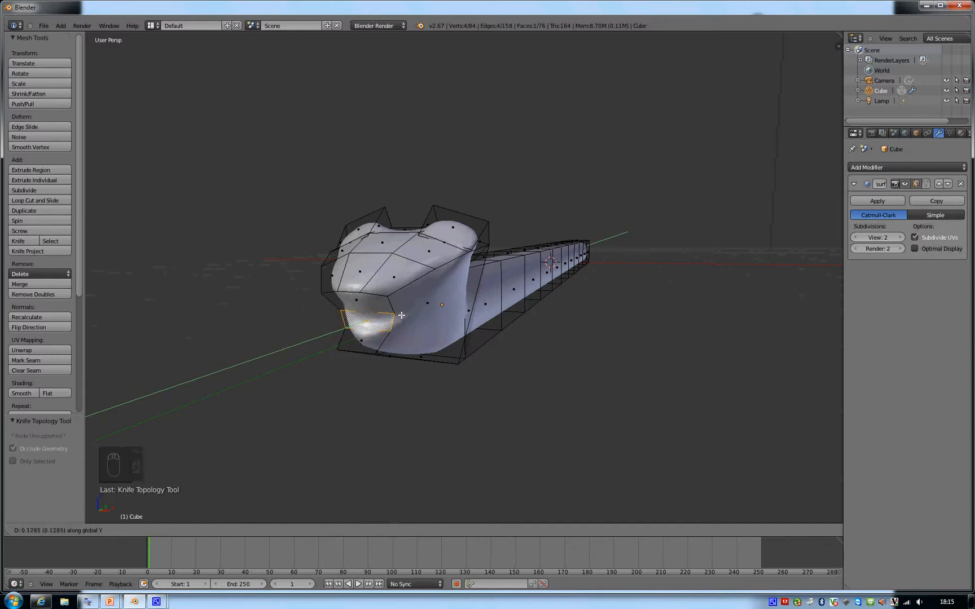
pyautogui.moveTo(400, 315); pyautogui.dragTo(405, 311)
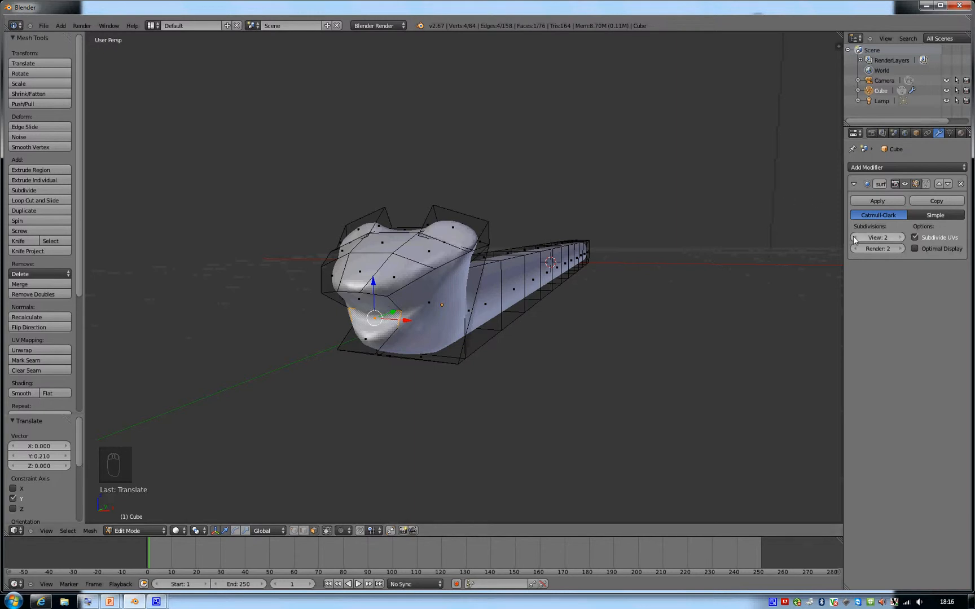
# Step: Set Subsurf View to 0, knife-cut the mouth and extrude a thin tongue with a scaled-down tip
pyautogui.click(858, 237)
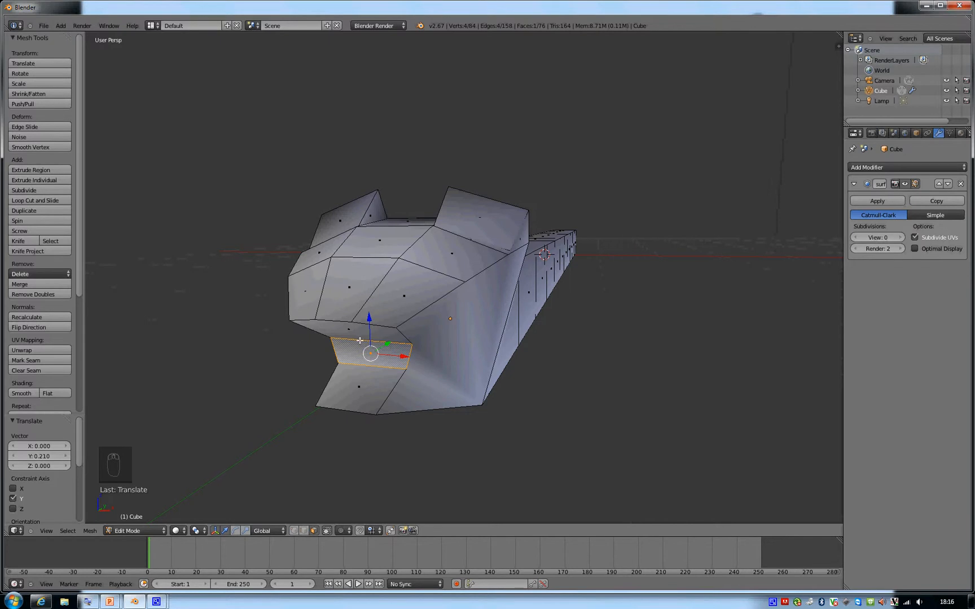
pyautogui.press('k')
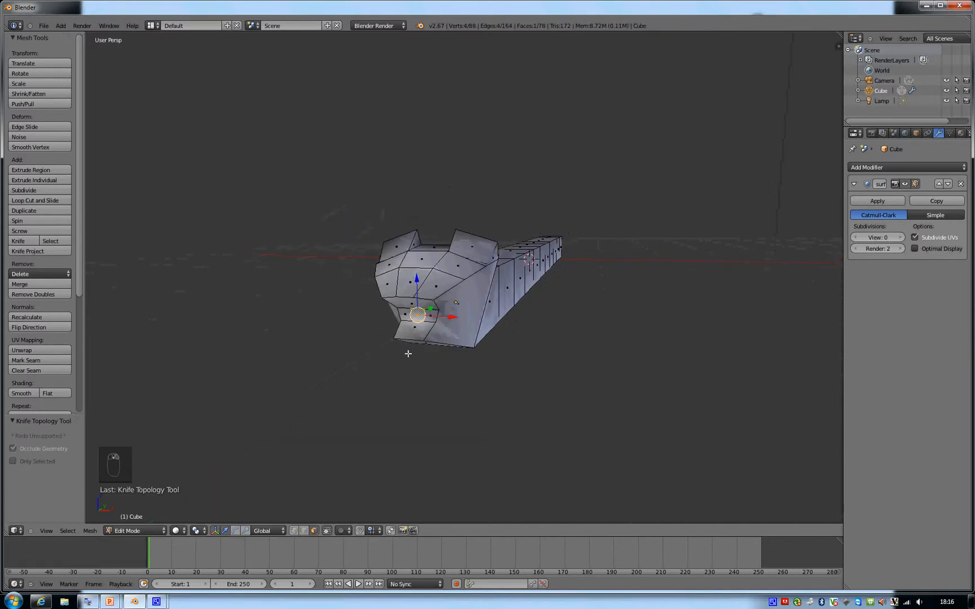
pyautogui.press('e')
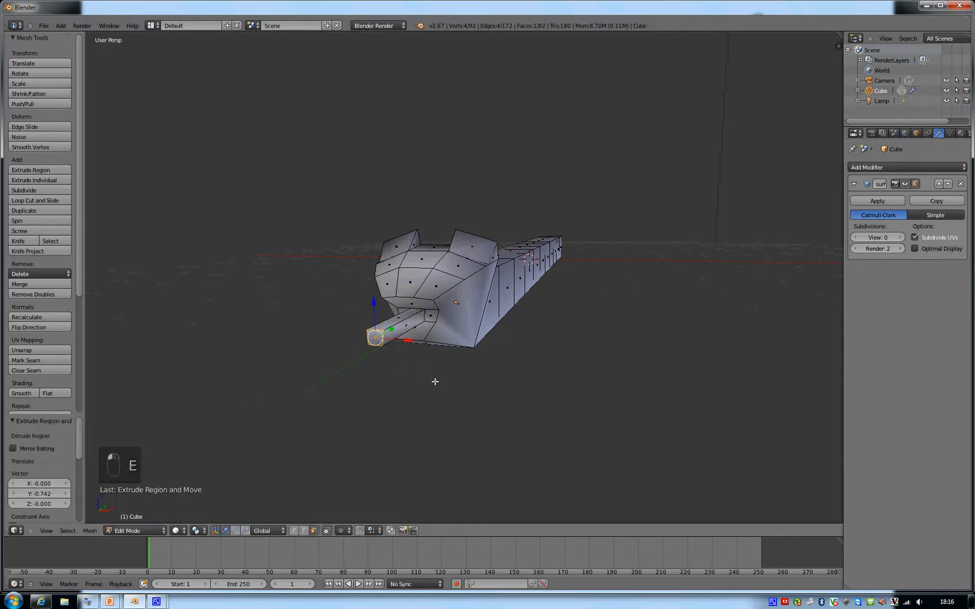
pyautogui.press('s')
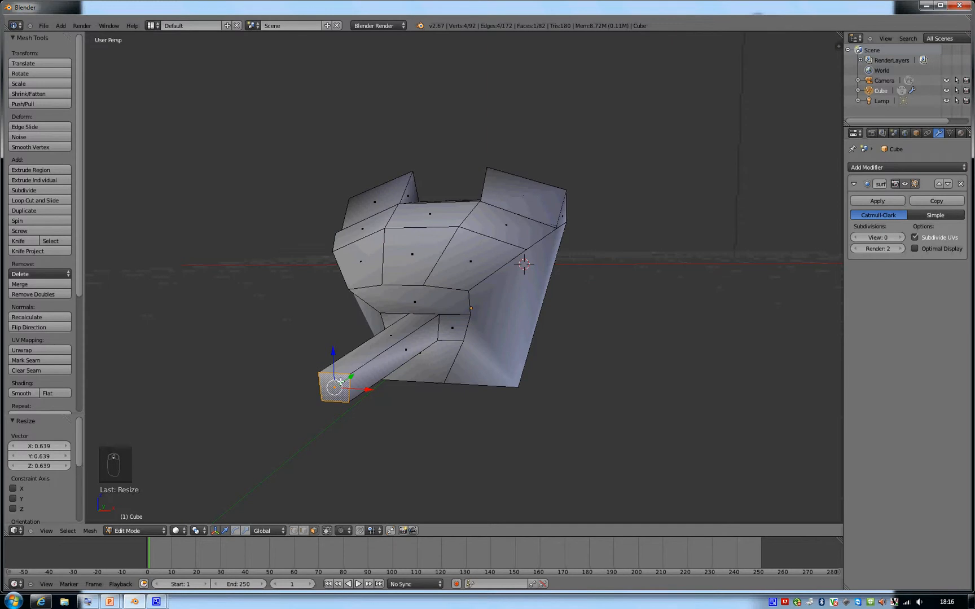
# Step: Split the tongue tip and extrude its two fork prongs into place
pyautogui.press('k')
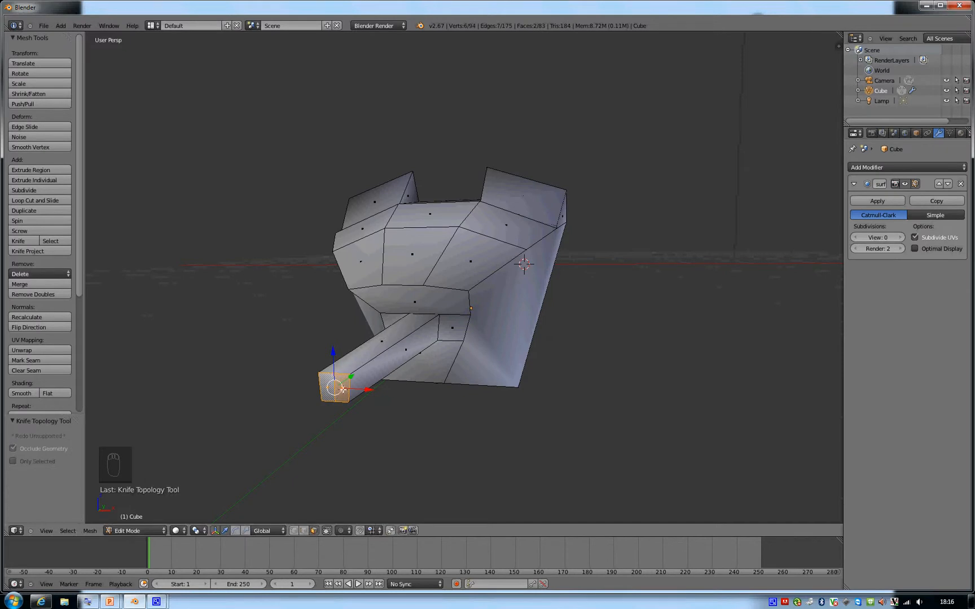
pyautogui.press('e')
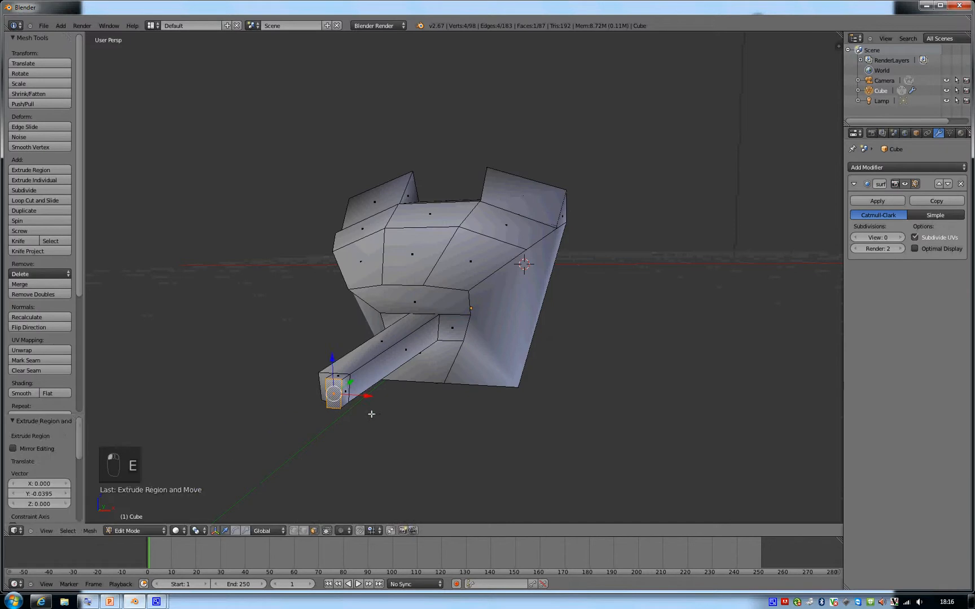
pyautogui.press('s')
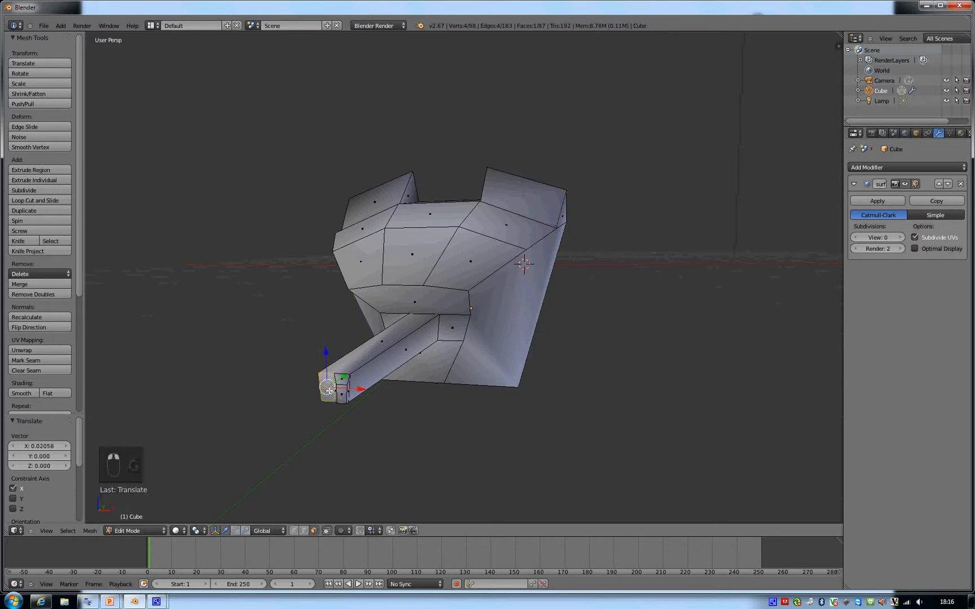
pyautogui.press('e')
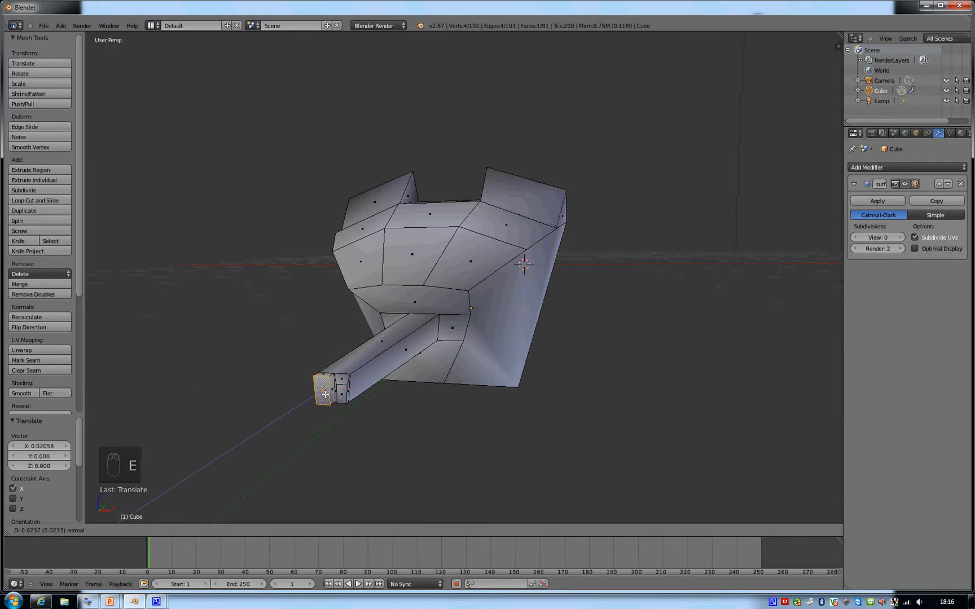
pyautogui.press('s')
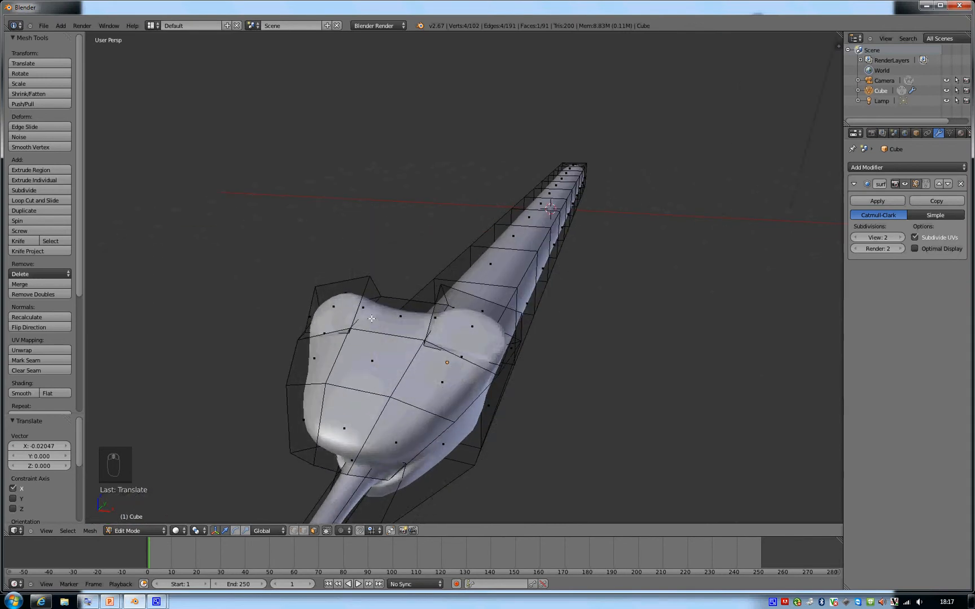
pyautogui.moveTo(369, 327)
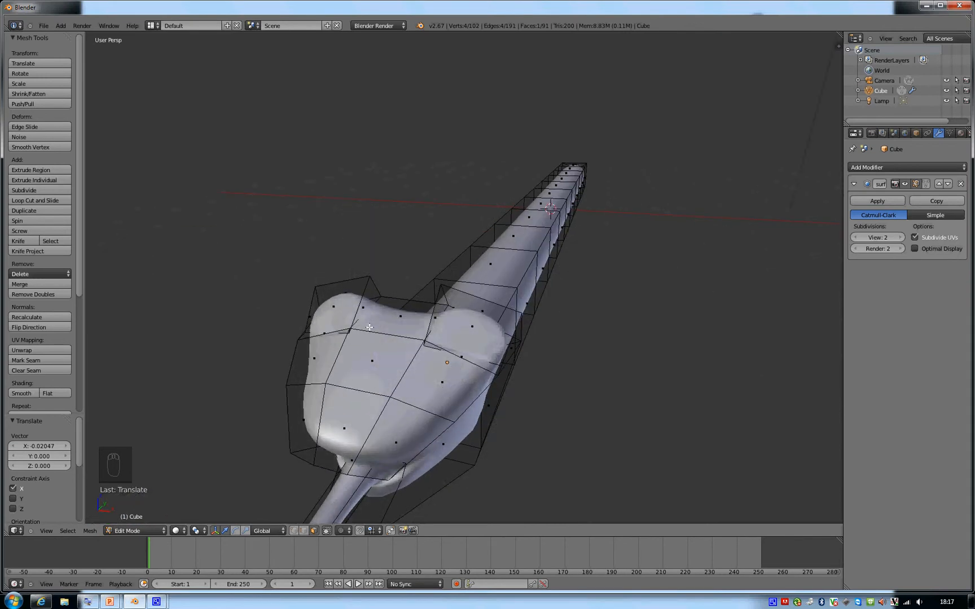
# Step: Toggle Quad View to see top, front, right and camera views together
pyautogui.press('ctrl+alt+q')
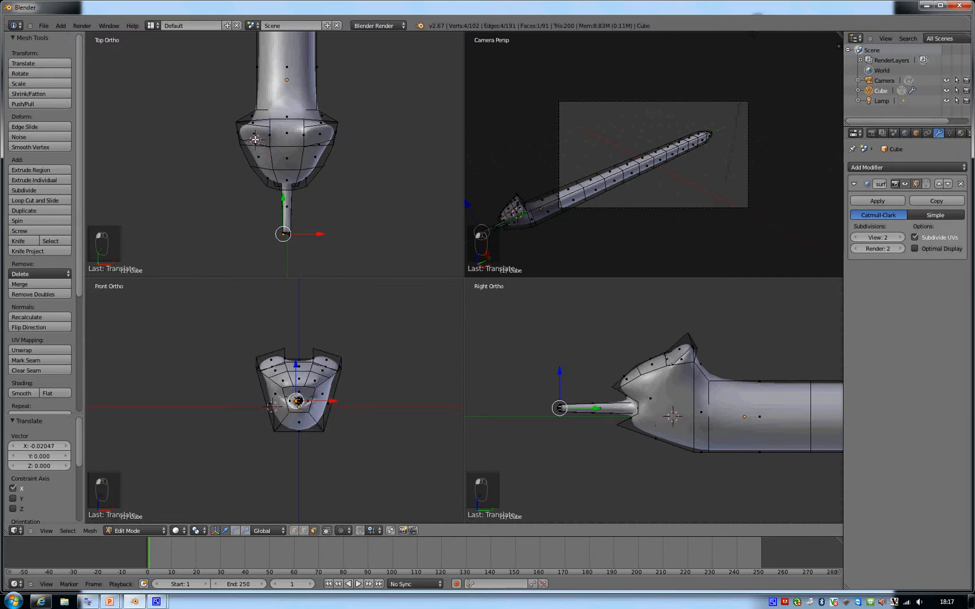
# Step: Add a small cube as an eye, place it on the head and leave Edit Mode to view the result
pyautogui.press('shift+a')
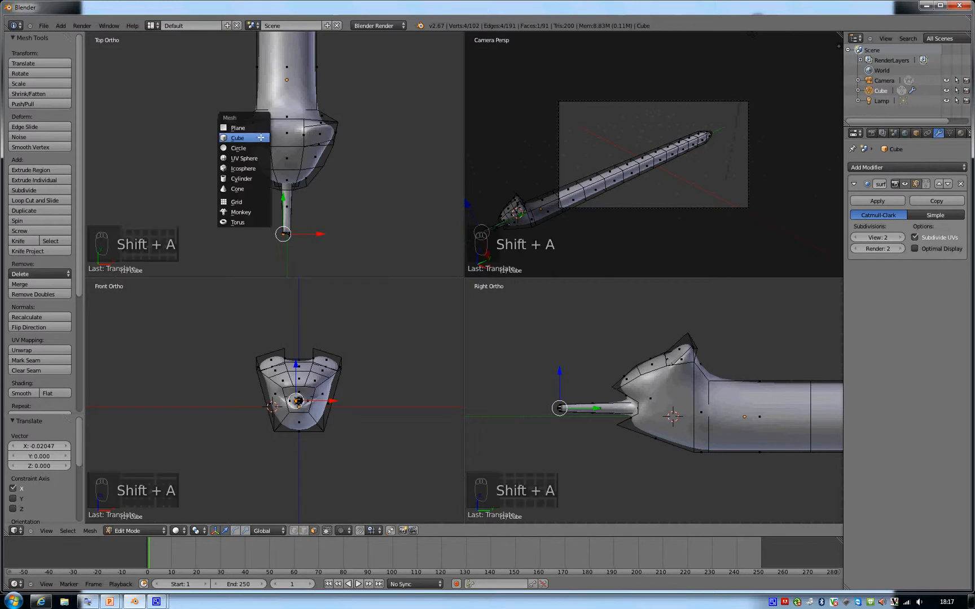
pyautogui.click(237, 138)
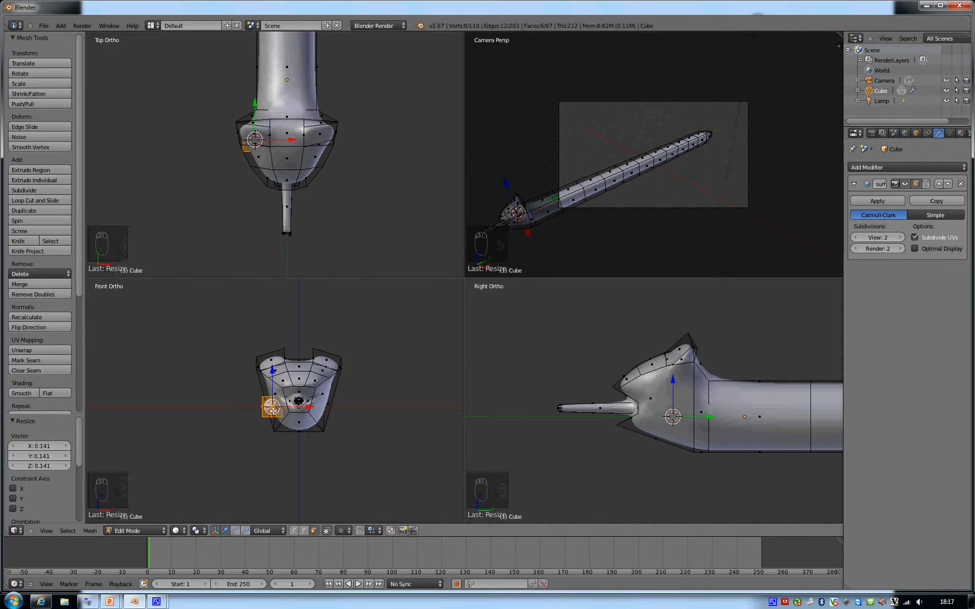
pyautogui.press('g')
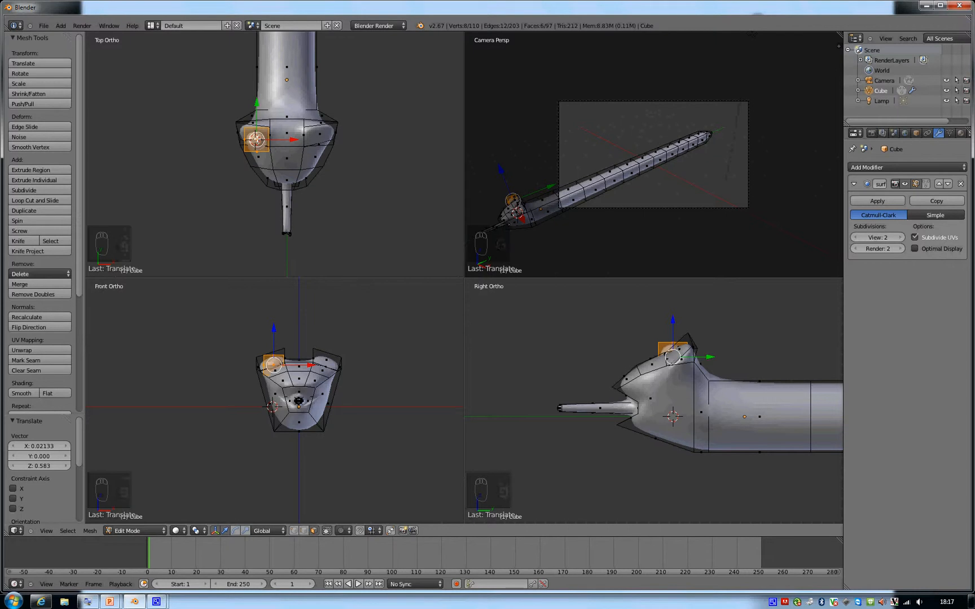
pyautogui.moveTo(296, 329)
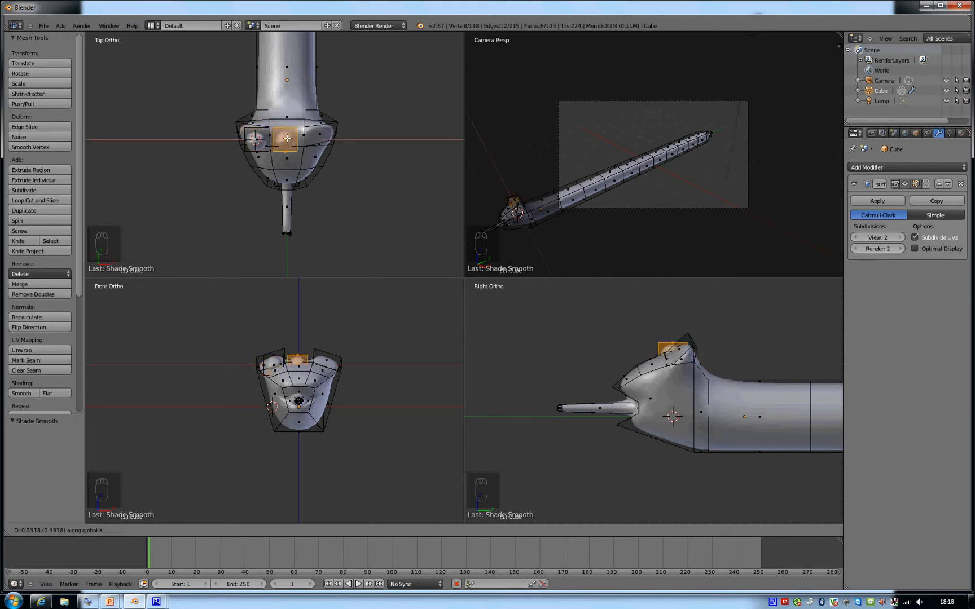
pyautogui.moveTo(286, 138); pyautogui.dragTo(317, 137)
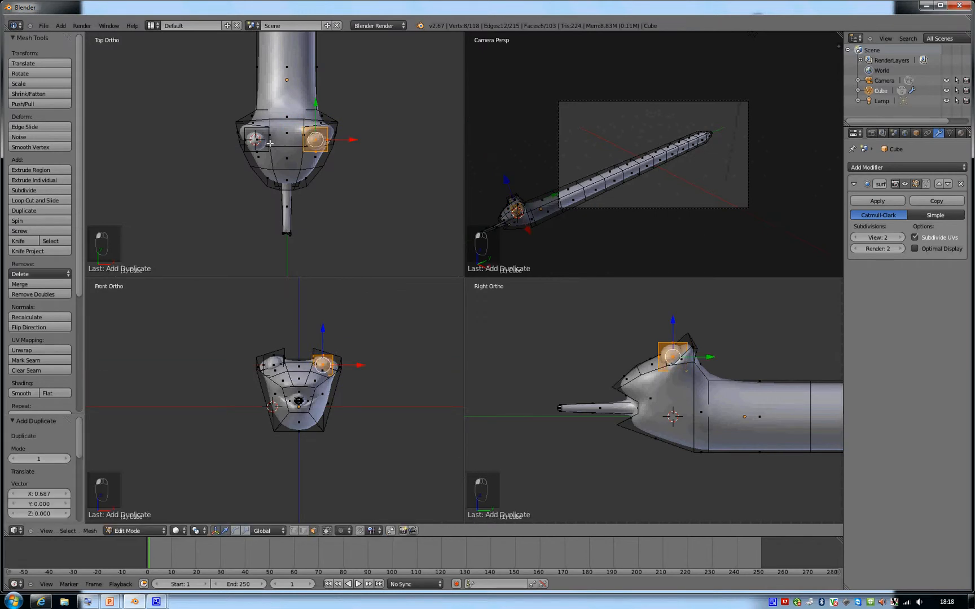
pyautogui.press('Tab')
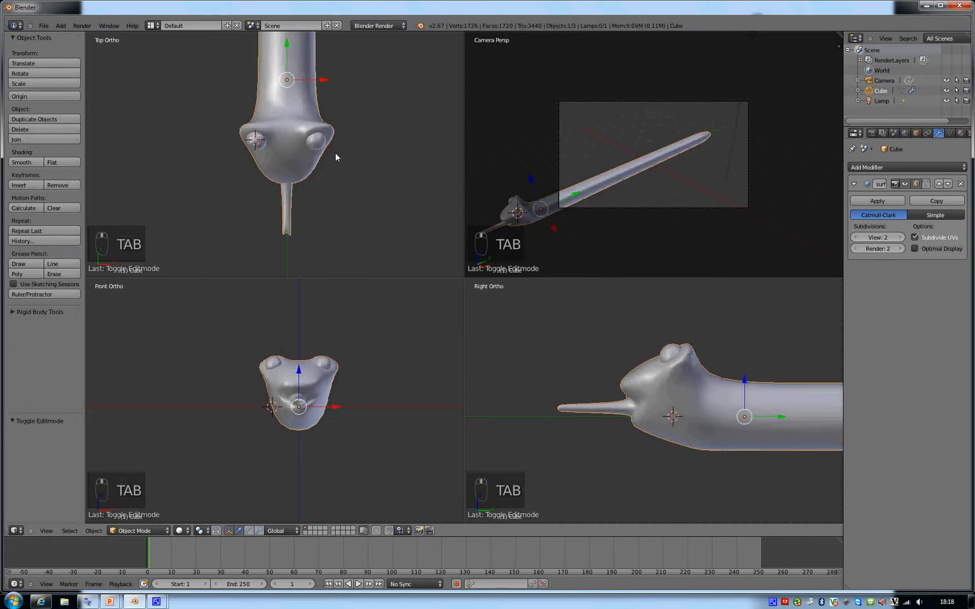
# Step: Return to single view, make the Skin material green and create a new material for the tongue
pyautogui.press('ctrl+alt+q')
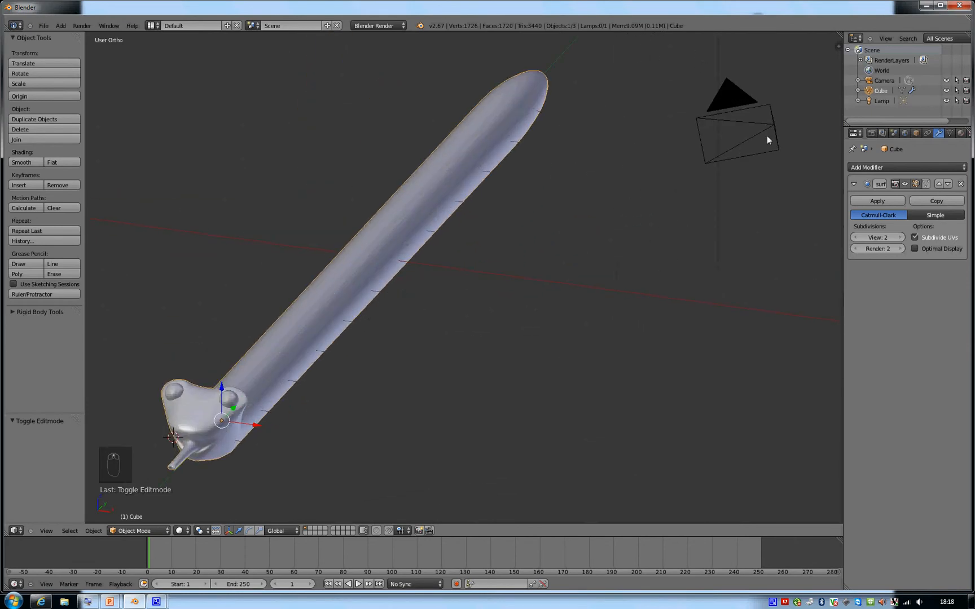
pyautogui.click(960, 133)
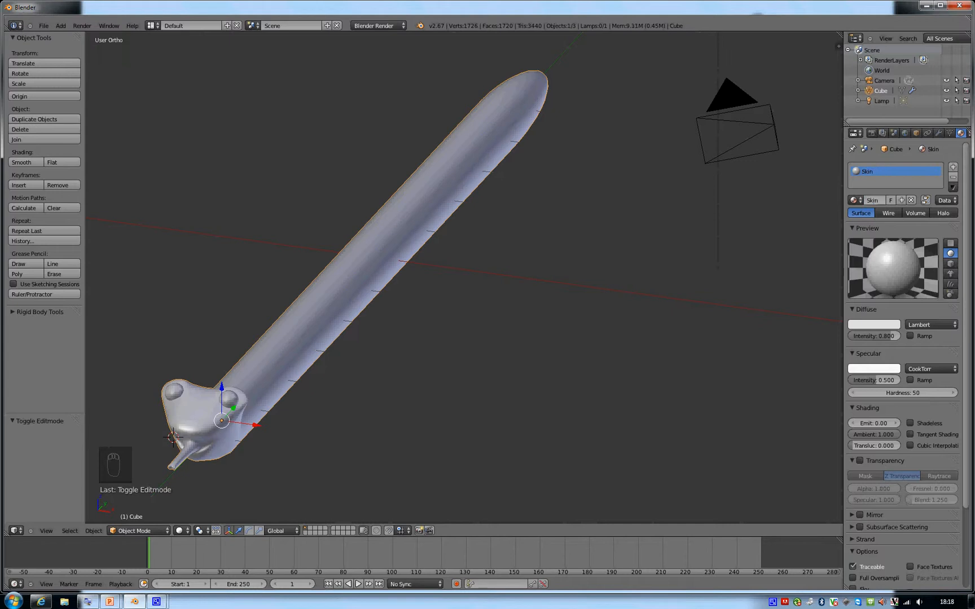
pyautogui.click(873, 323)
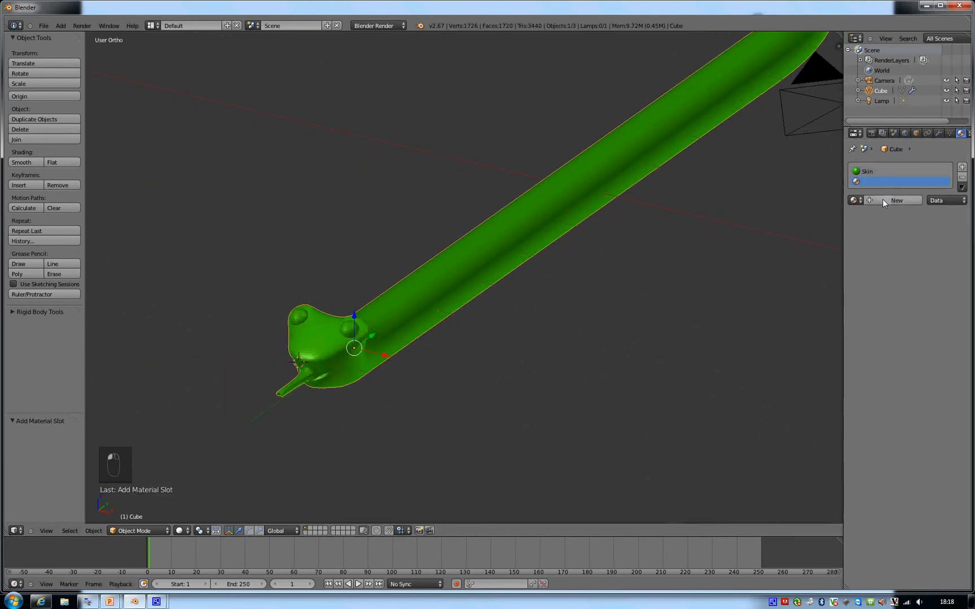
pyautogui.click(895, 200)
pyautogui.write('Tongue')
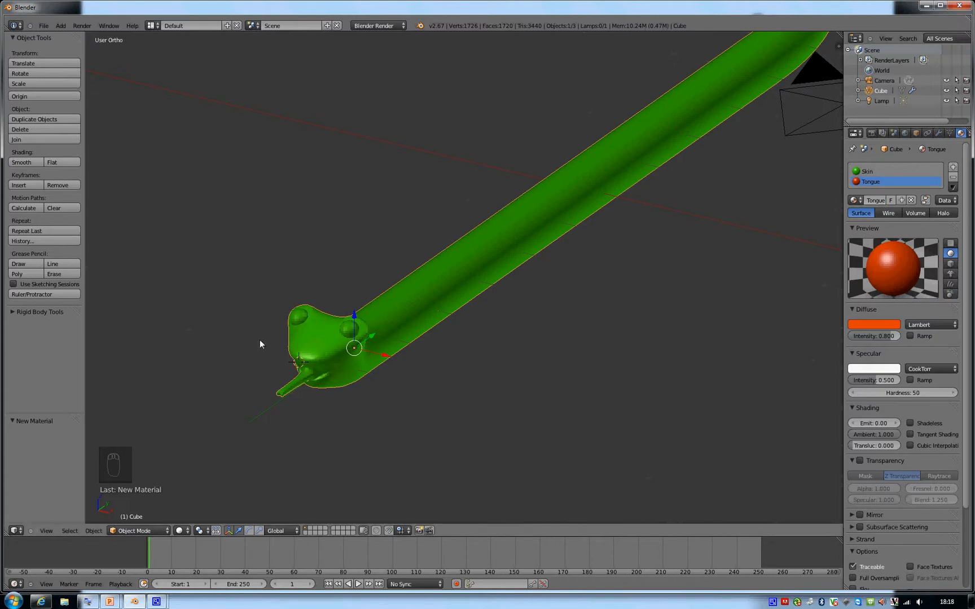
# Step: In Edit Mode with wireframe shading, deselect all and box-select the tongue vertices
pyautogui.press('Tab')
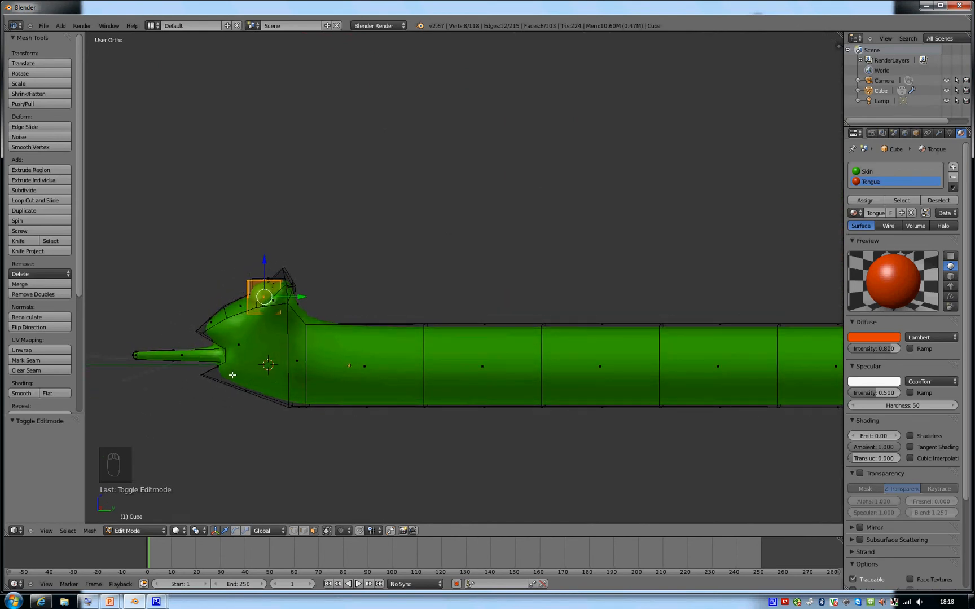
pyautogui.press('ctrl+f')
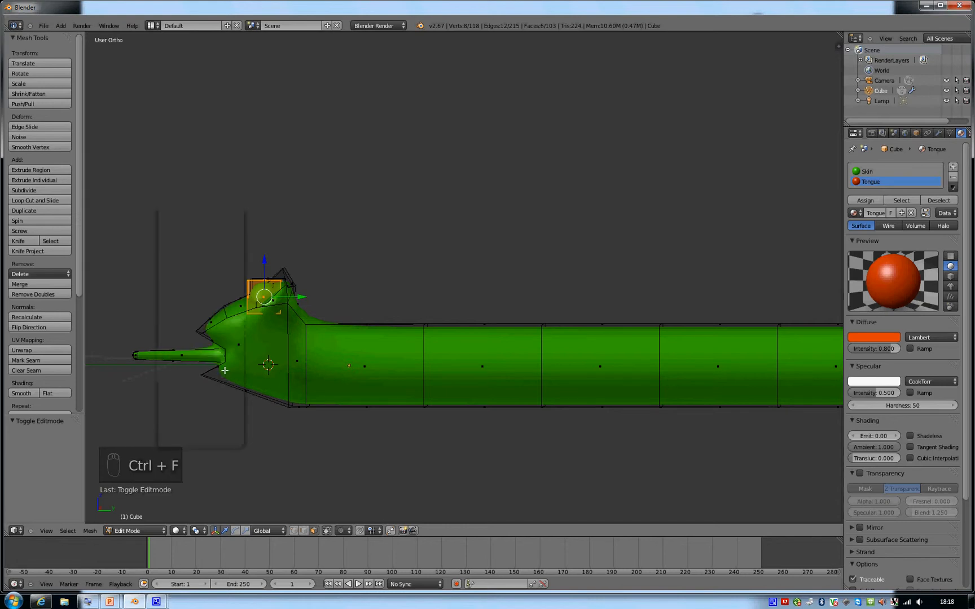
pyautogui.press('ctrl+tab')
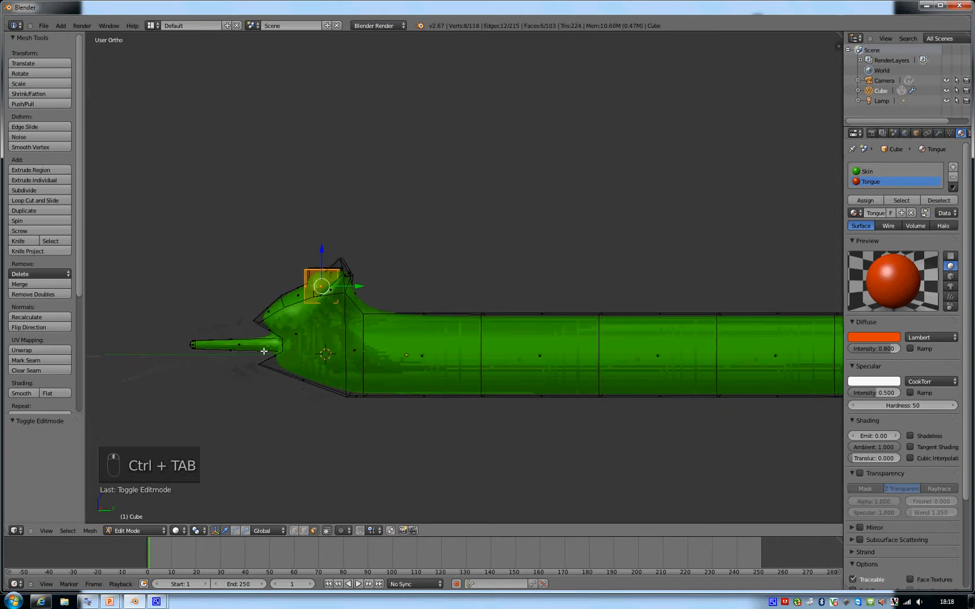
pyautogui.press('a')
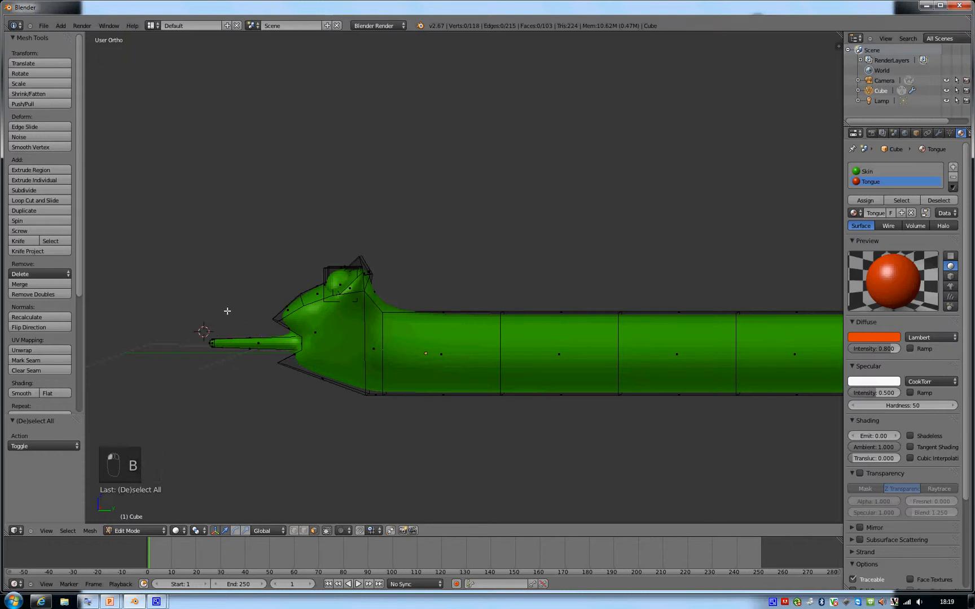
pyautogui.moveTo(205, 336); pyautogui.dragTo(296, 351)
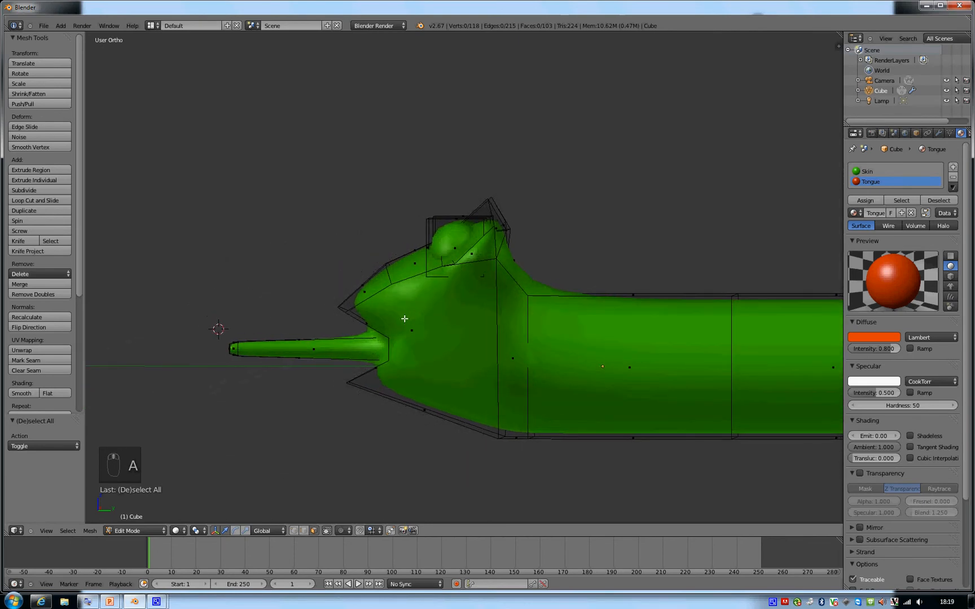
pyautogui.press('z')
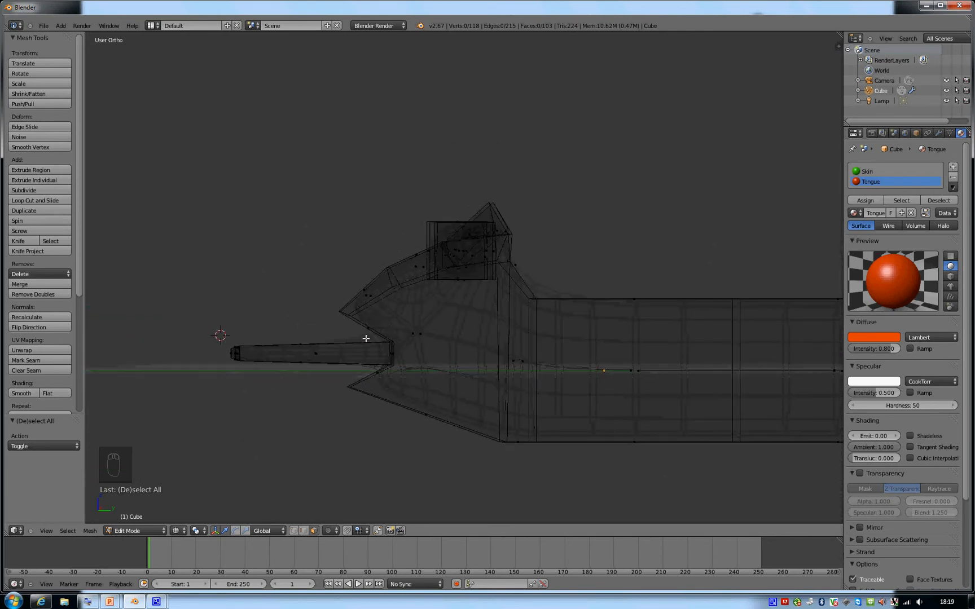
pyautogui.press('b')
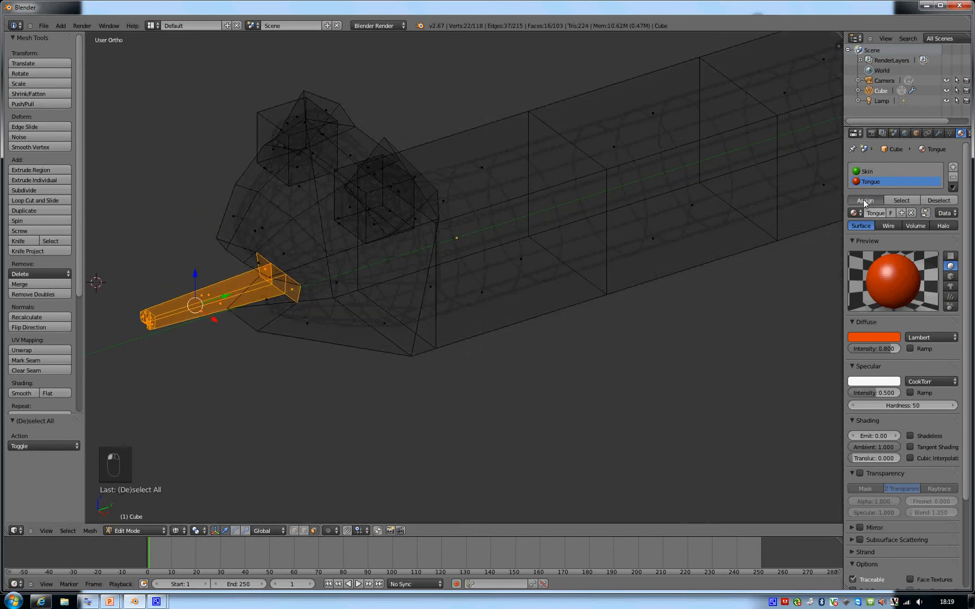
# Step: Assign the Tongue material to the selected tongue, then pick a face on the eye
pyautogui.click(864, 200)
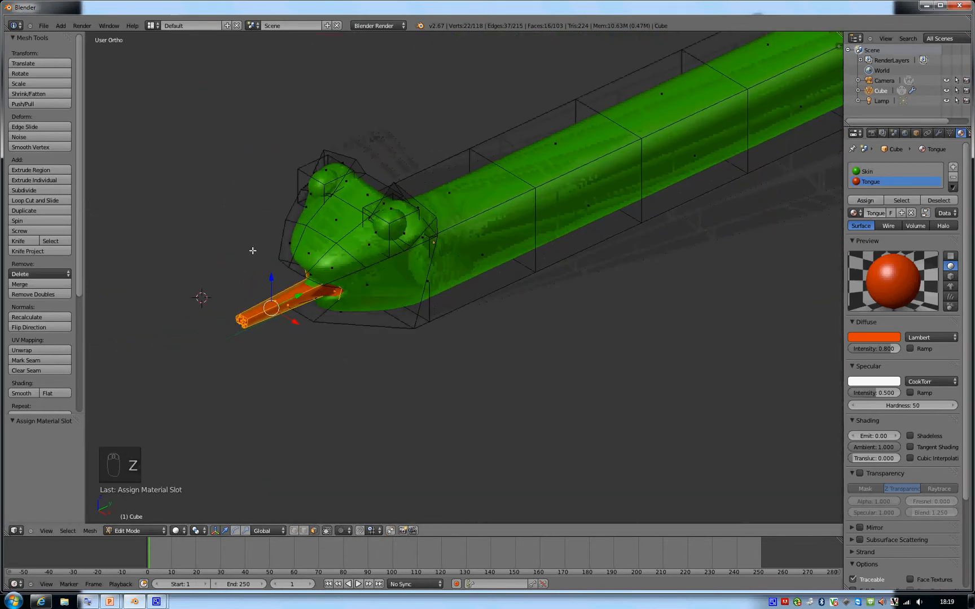
pyautogui.click(893, 172)
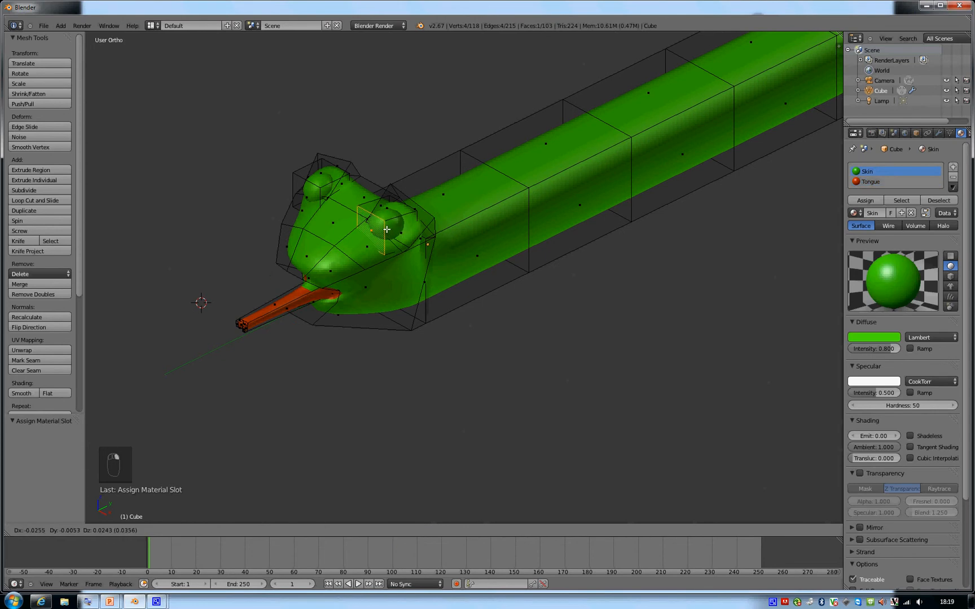
# Step: Create a yellow Eyes material and assign it to both linked-selected eyeballs
pyautogui.press('Tab')
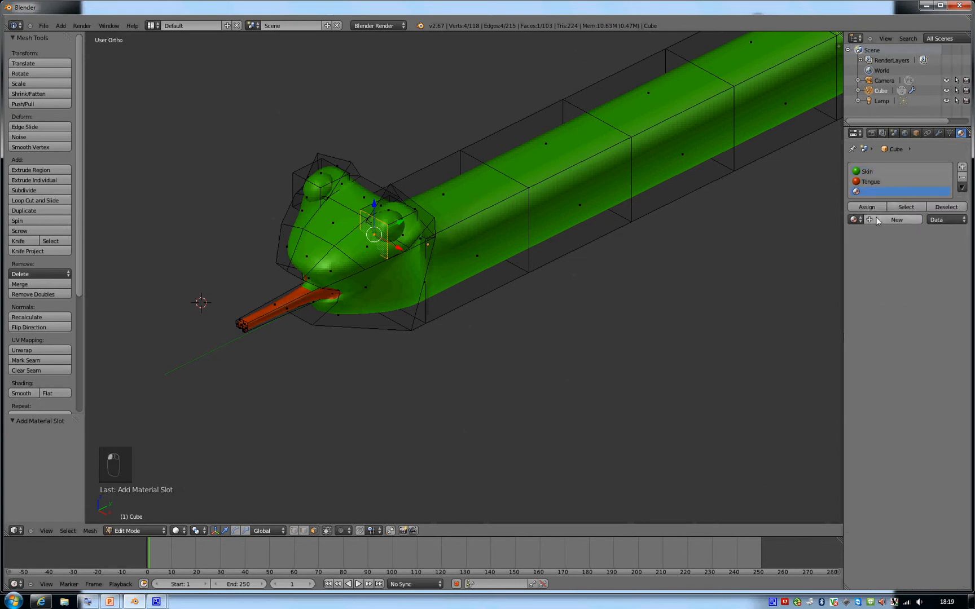
pyautogui.click(895, 220)
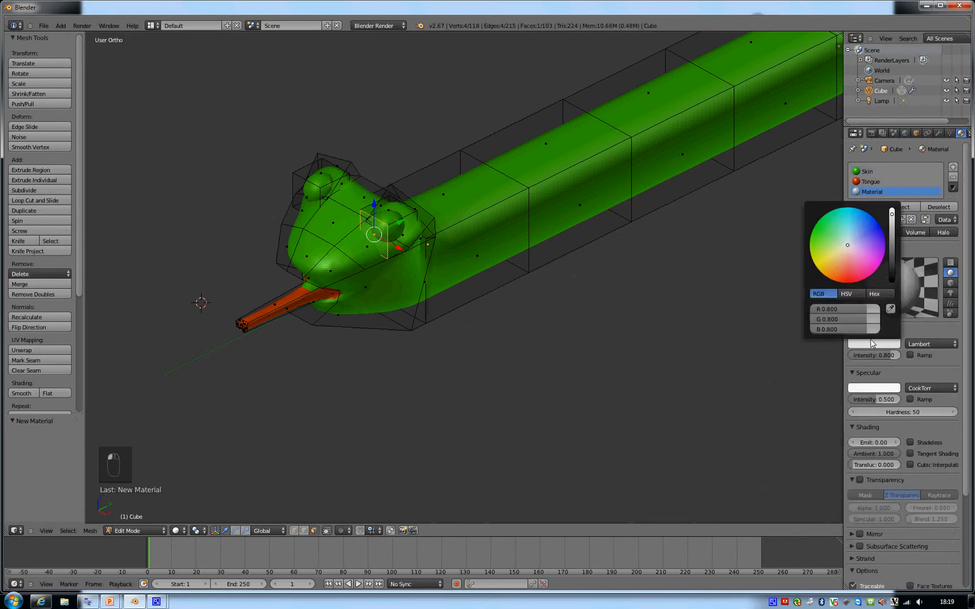
pyautogui.click(820, 266)
pyautogui.write('Eyes')
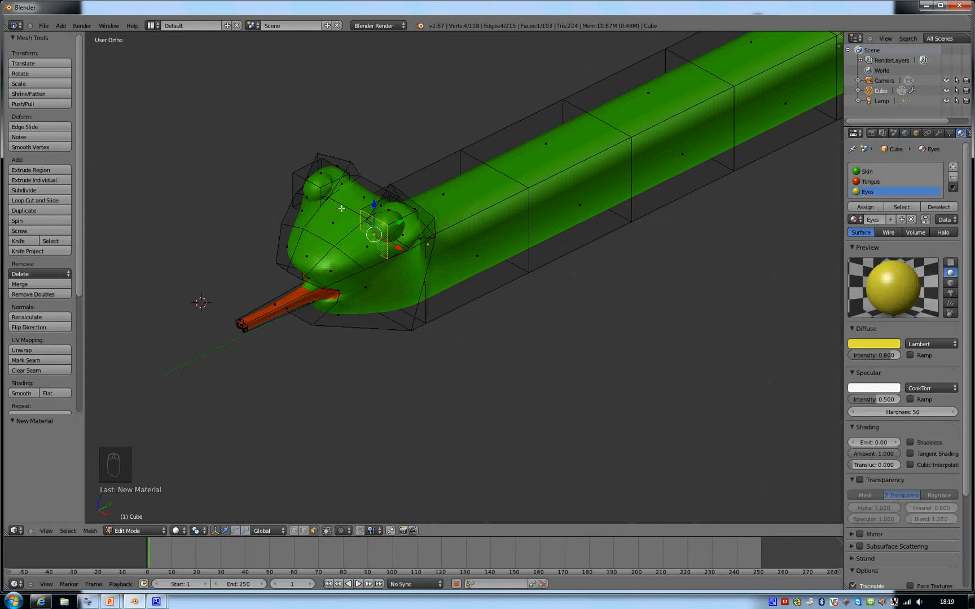
pyautogui.moveTo(308, 194)
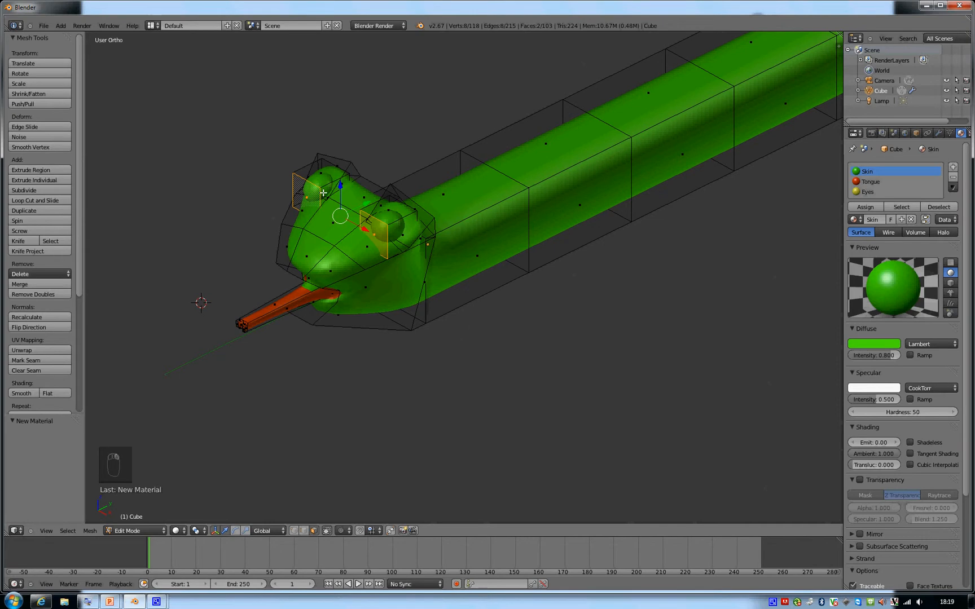
pyautogui.press('ctrl+l')
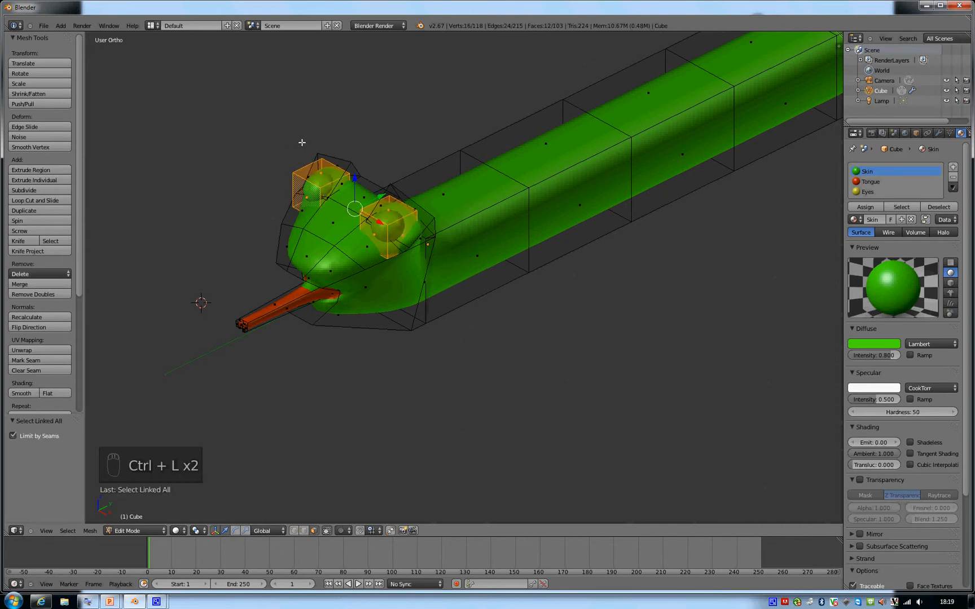
pyautogui.click(889, 192)
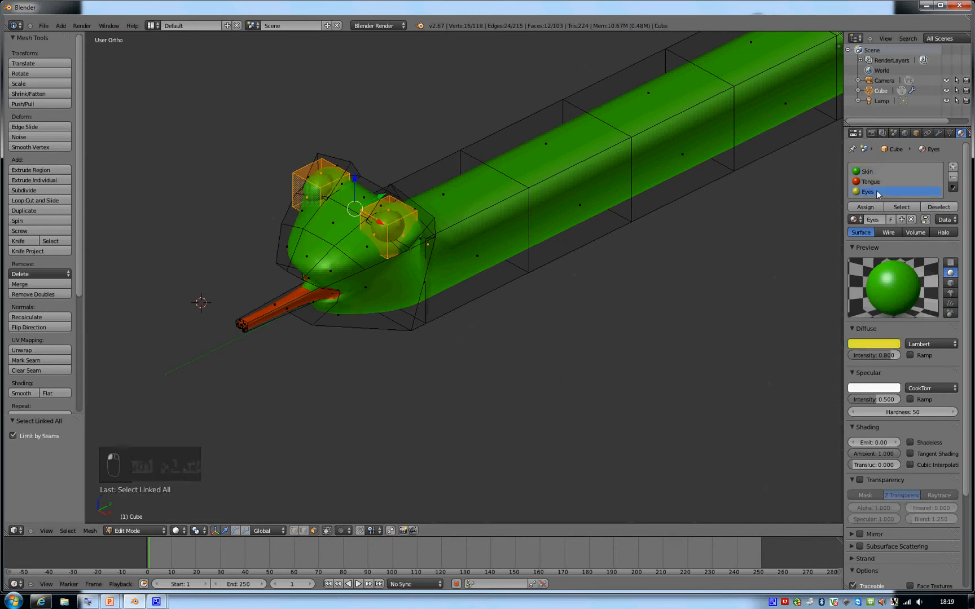
pyautogui.click(864, 206)
pyautogui.write('Pupil')
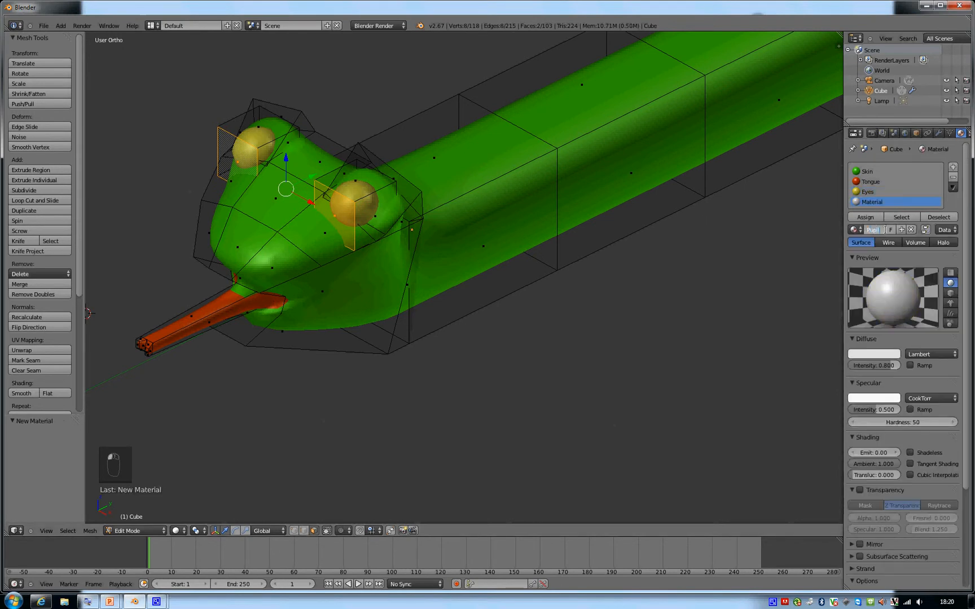
# Step: Make the new Pupils material black and assign it to the selected pupil faces
pyautogui.click(874, 354)
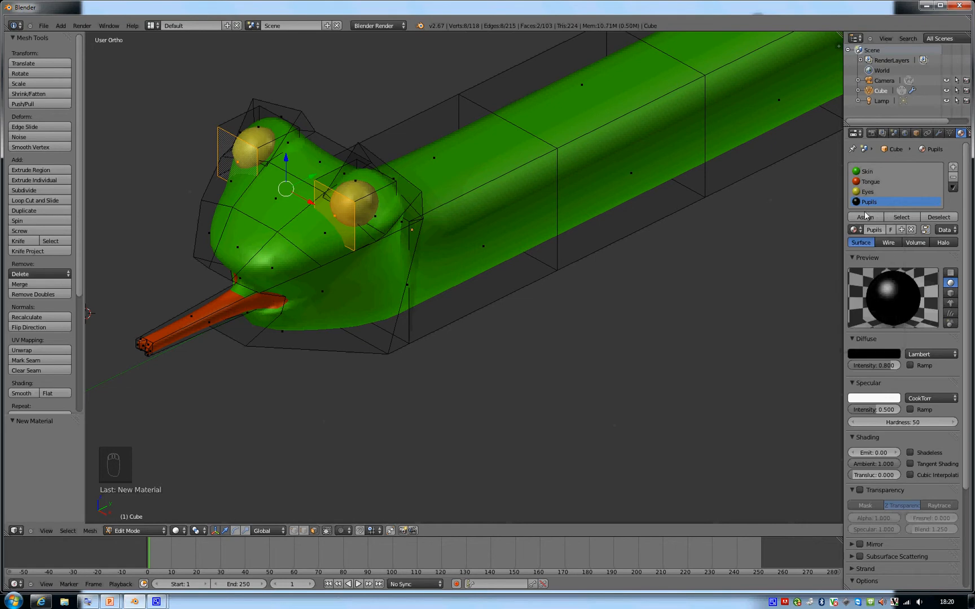
pyautogui.click(864, 216)
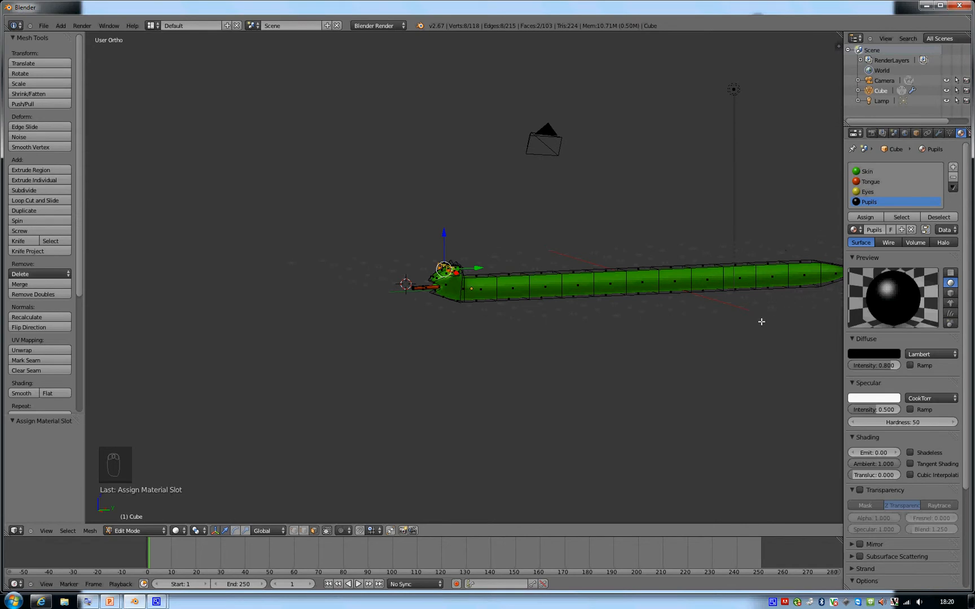
# Step: Return to Object Mode and split the viewport into top, front, right and camera quad views
pyautogui.press('Tab')
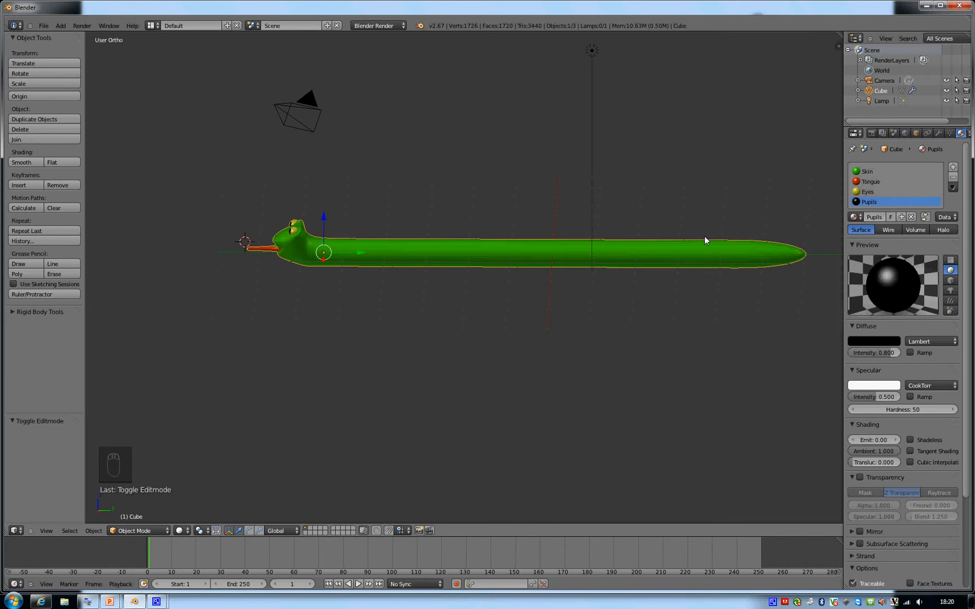
pyautogui.moveTo(313, 237)
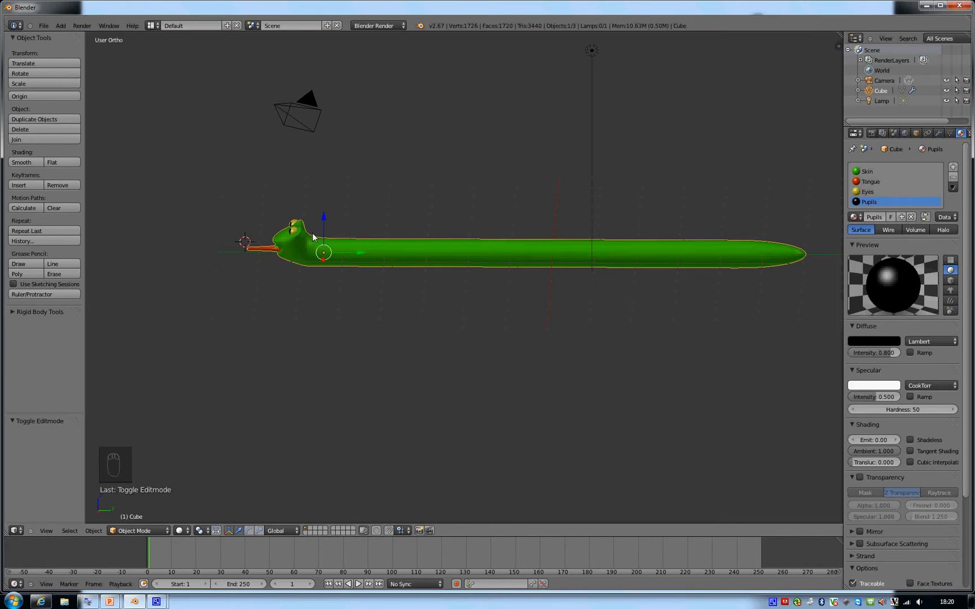
pyautogui.press('ctrl+alt+q')
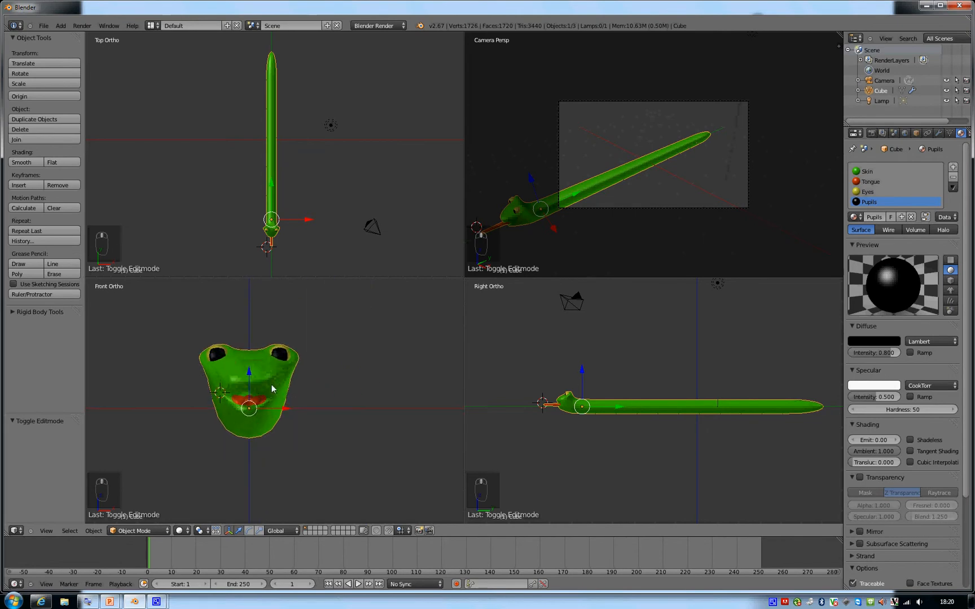
pyautogui.moveTo(270, 233); pyautogui.dragTo(270, 227)
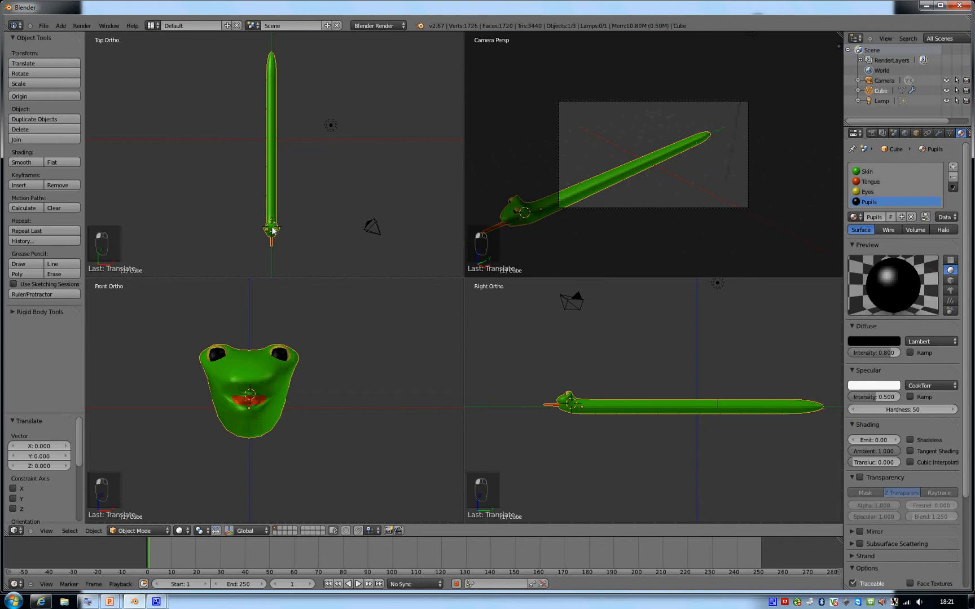
pyautogui.moveTo(253, 227)
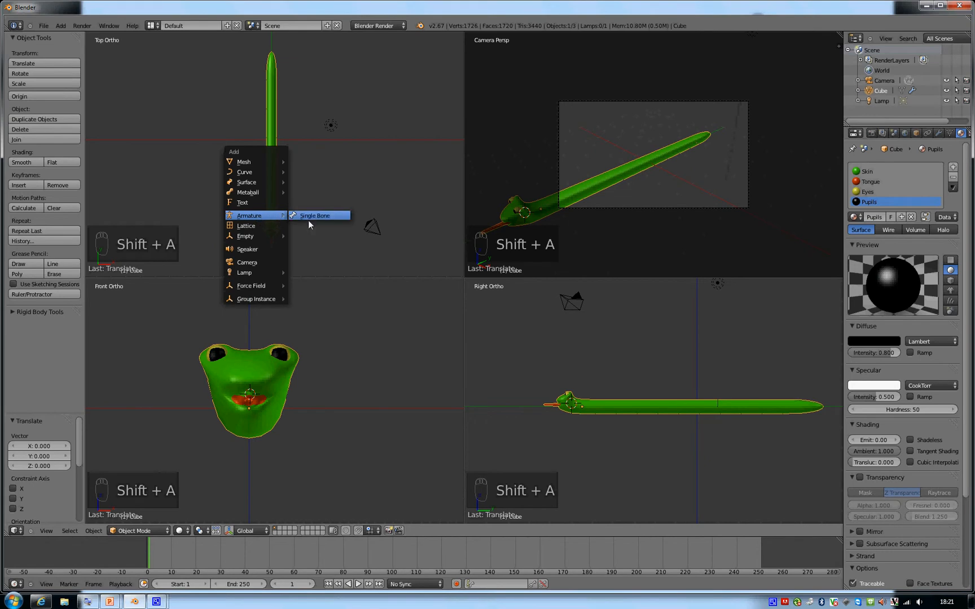
# Step: Add a single-bone armature at the snake and position its first bone in Edit Mode
pyautogui.click(313, 216)
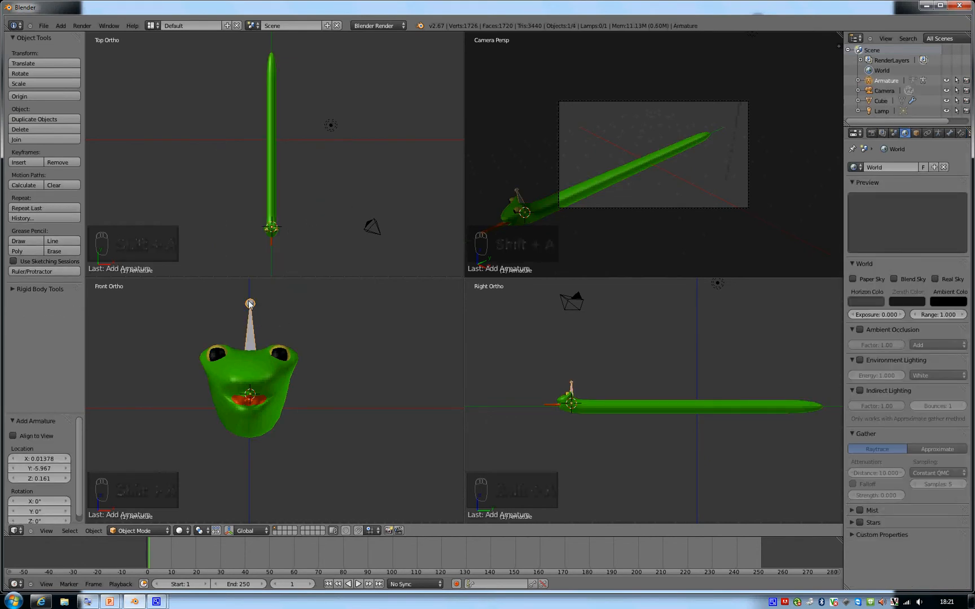
pyautogui.press('Tab')
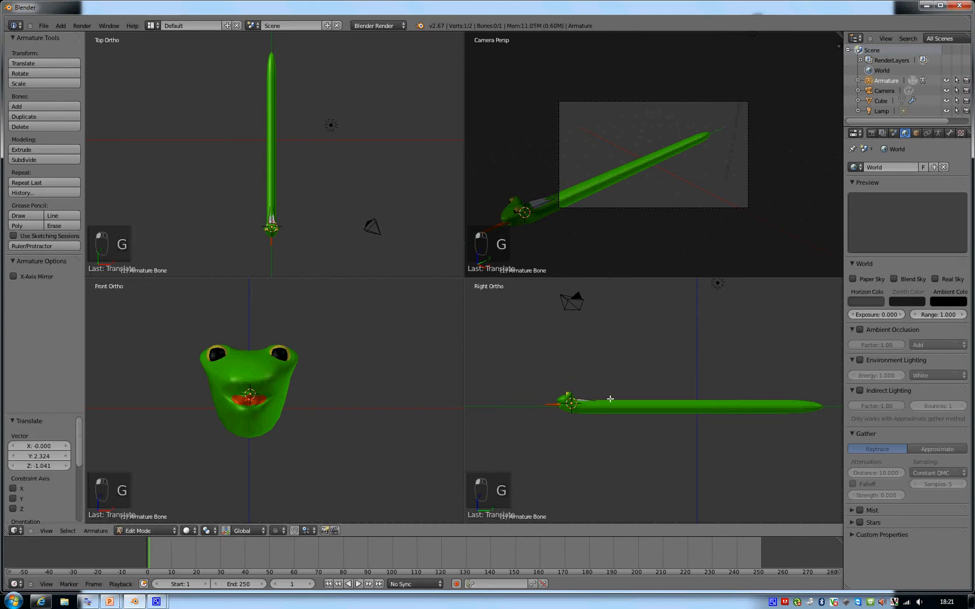
pyautogui.click(938, 133)
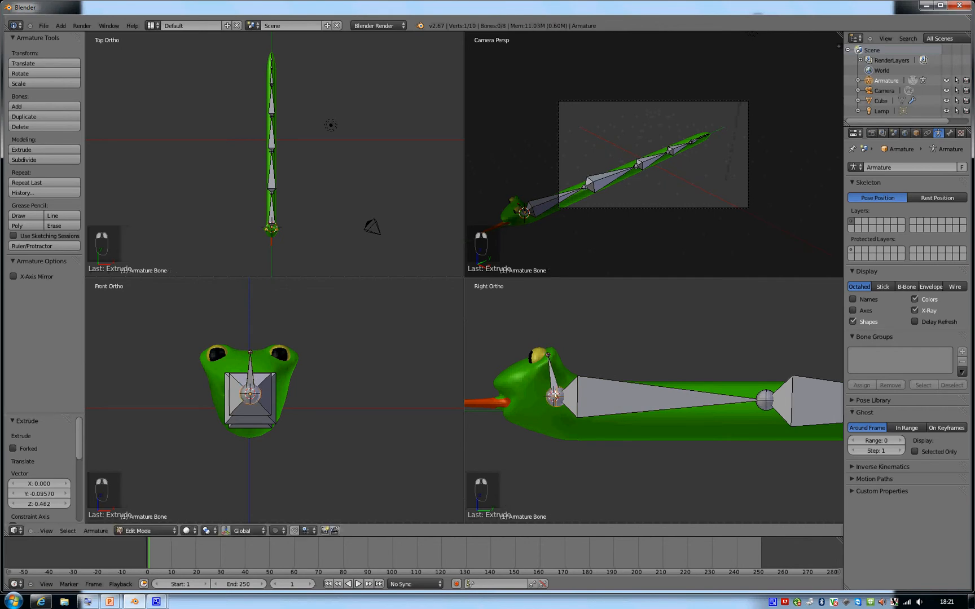
# Step: Extrude successive bones through the body, head and out along the tongue
pyautogui.press('e')
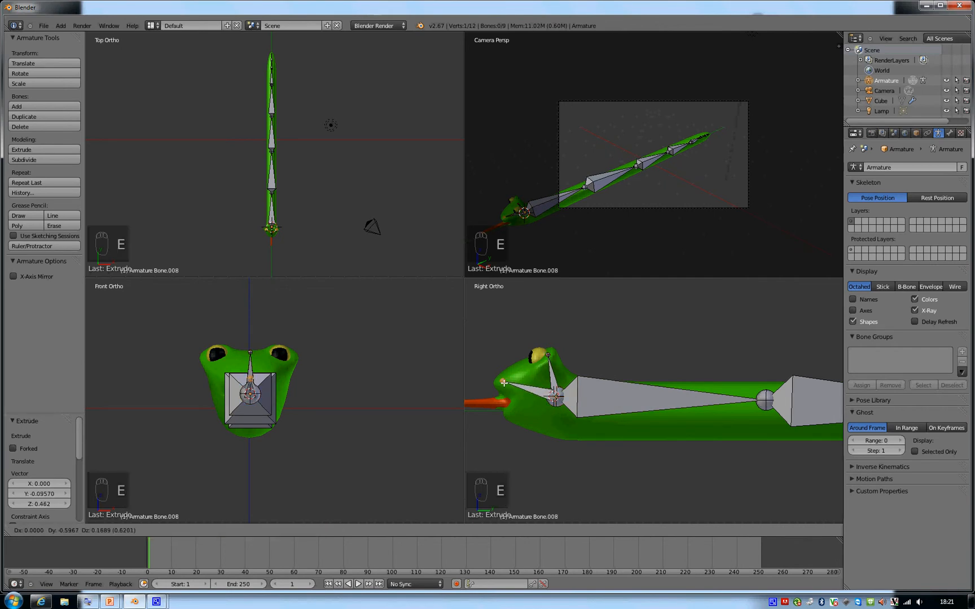
pyautogui.press('e')
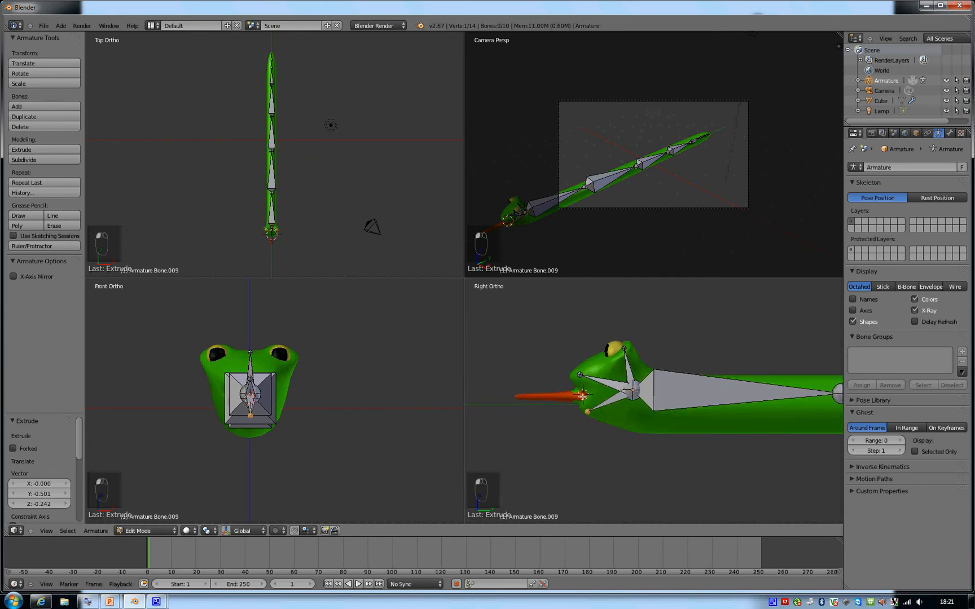
pyautogui.press('shift+a')
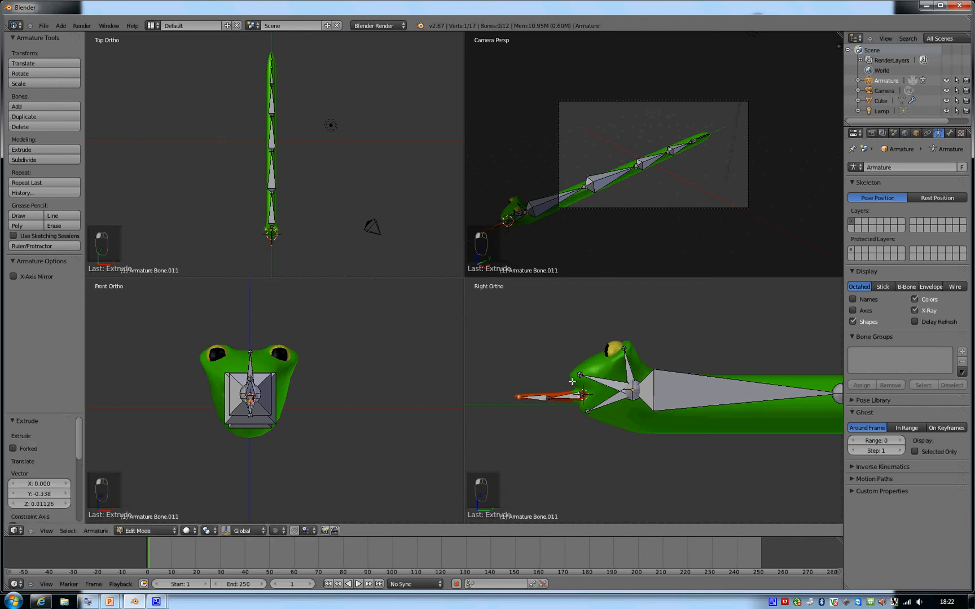
pyautogui.moveTo(559, 395); pyautogui.dragTo(703, 398)
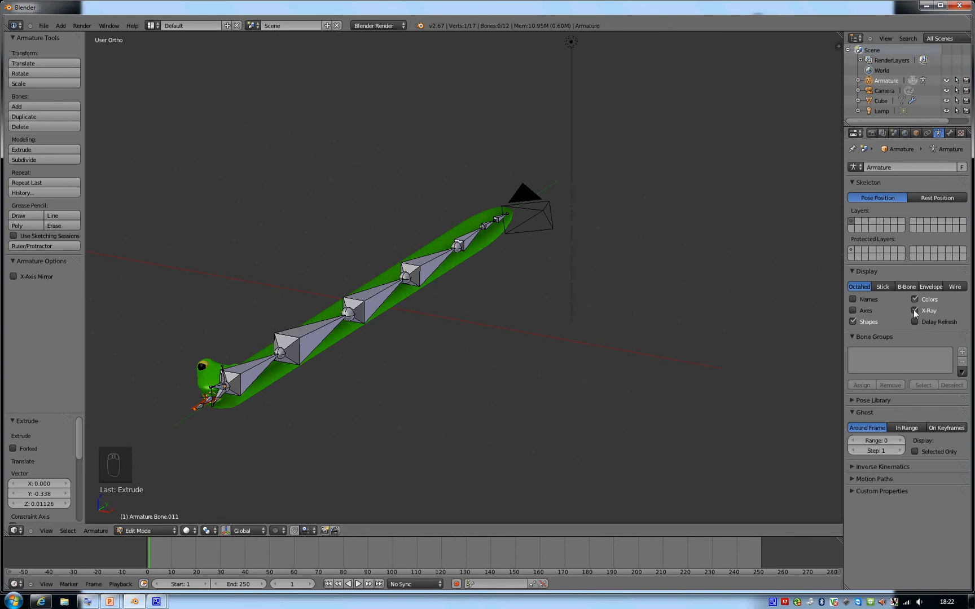
# Step: Set the armature display to Wire and leave bone editing
pyautogui.click(955, 287)
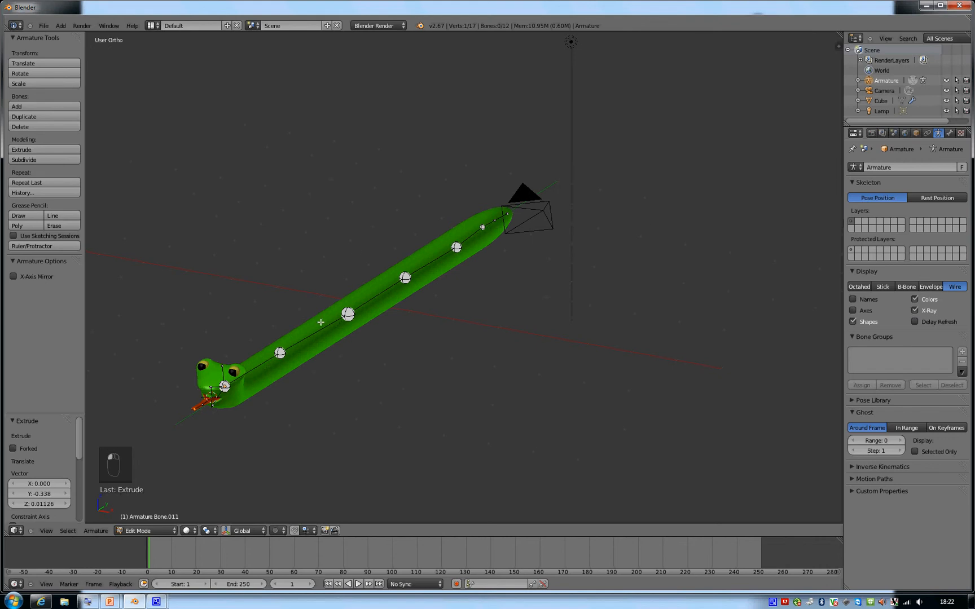
pyautogui.moveTo(269, 391)
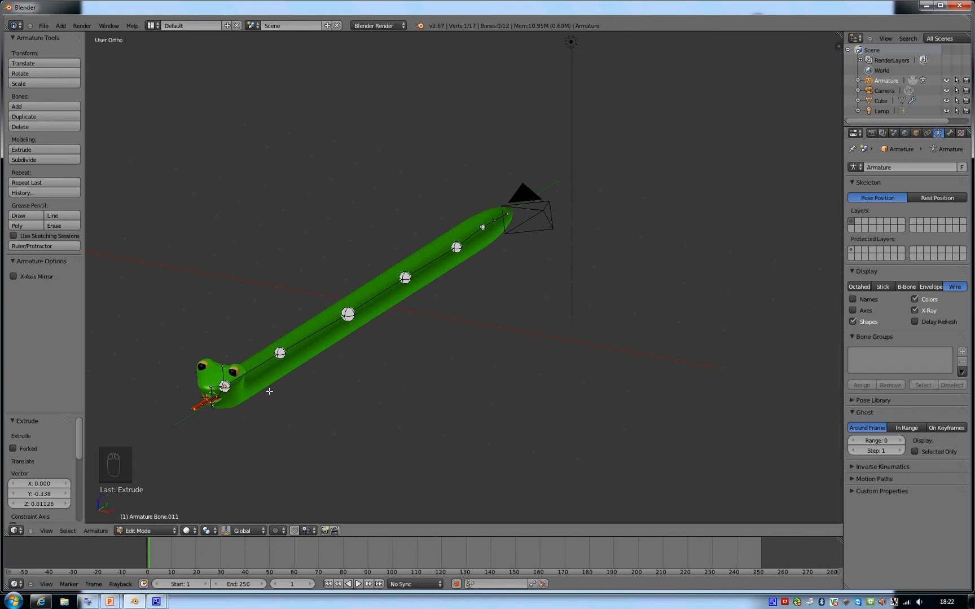
pyautogui.moveTo(294, 354)
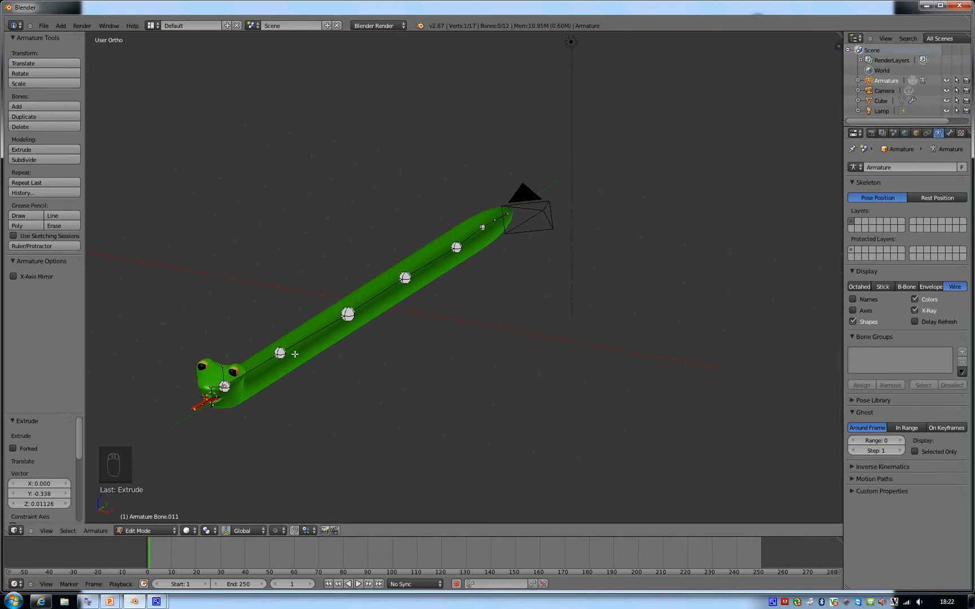
pyautogui.moveTo(465, 244)
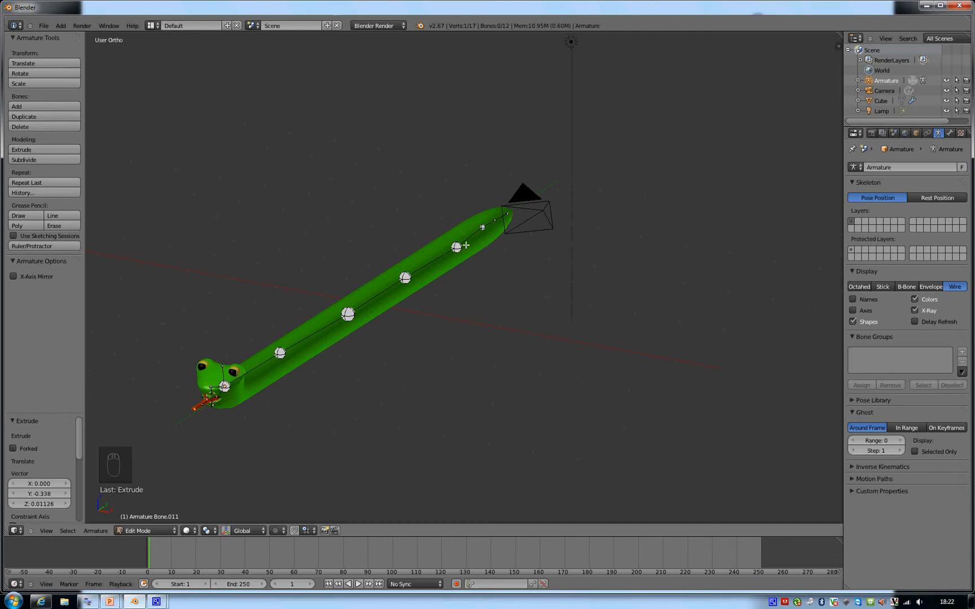
pyautogui.click(460, 245)
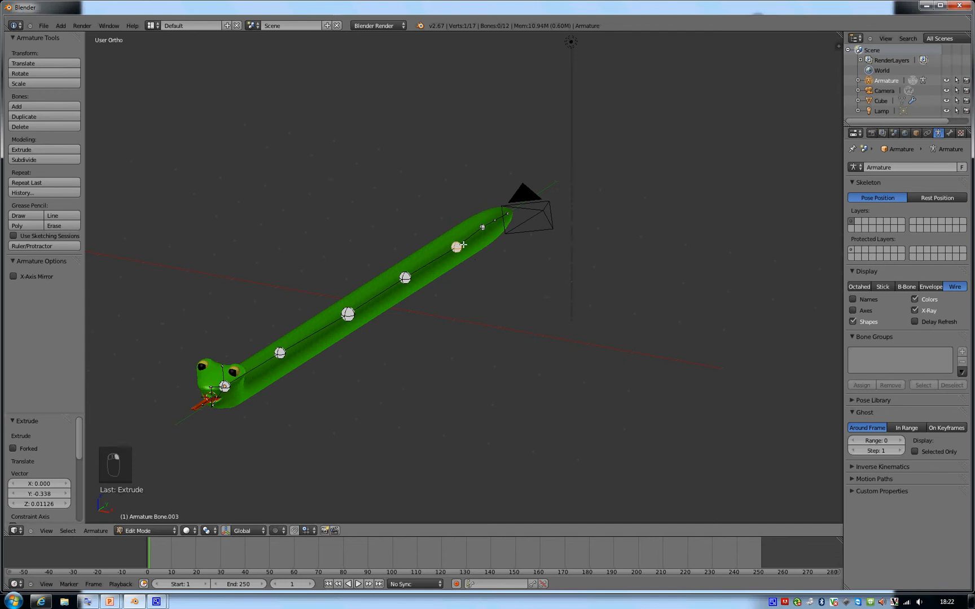
pyautogui.press('Tab')
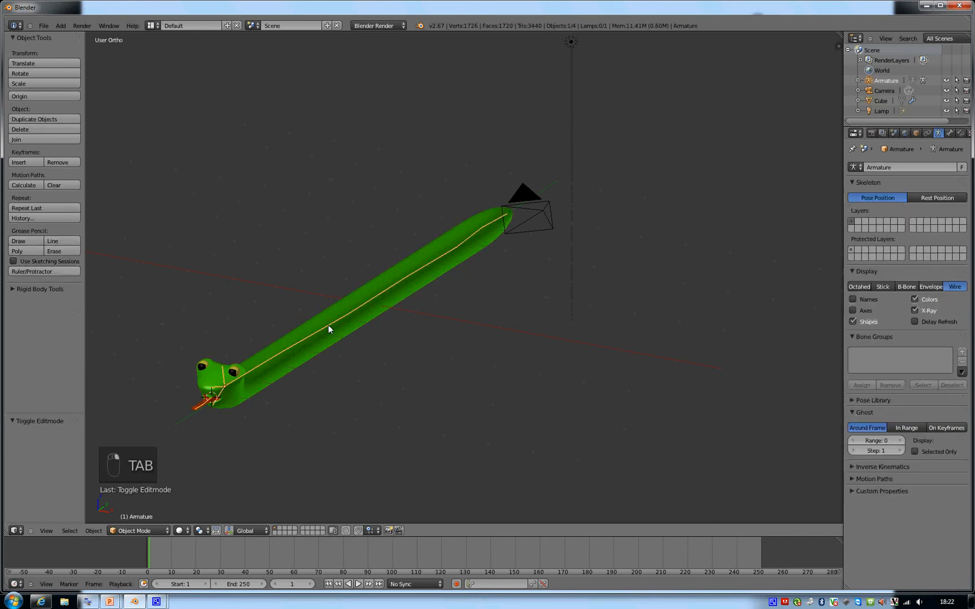
# Step: Switch the armature into Pose Mode from the interaction mode list
pyautogui.click(134, 530)
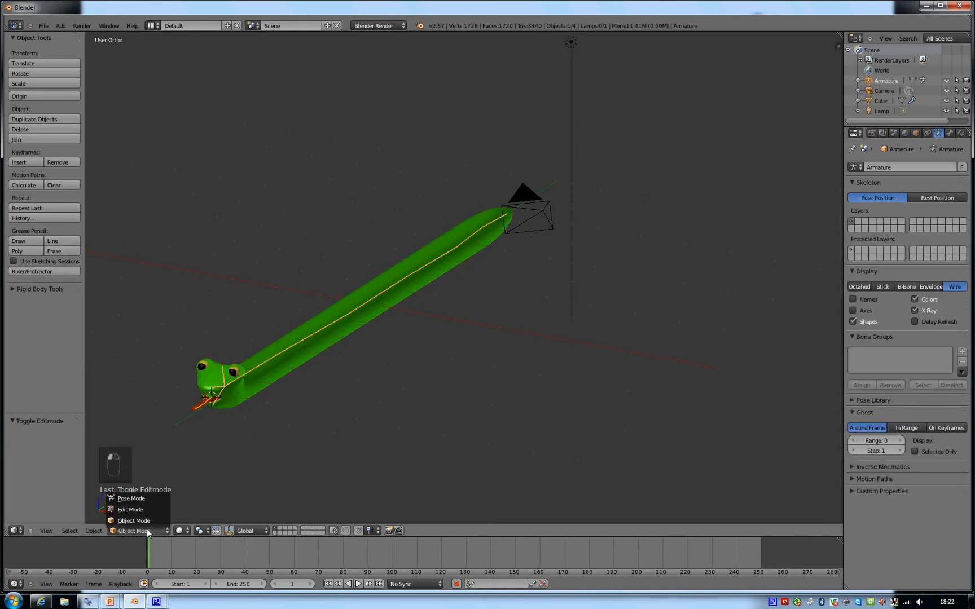
pyautogui.click(131, 498)
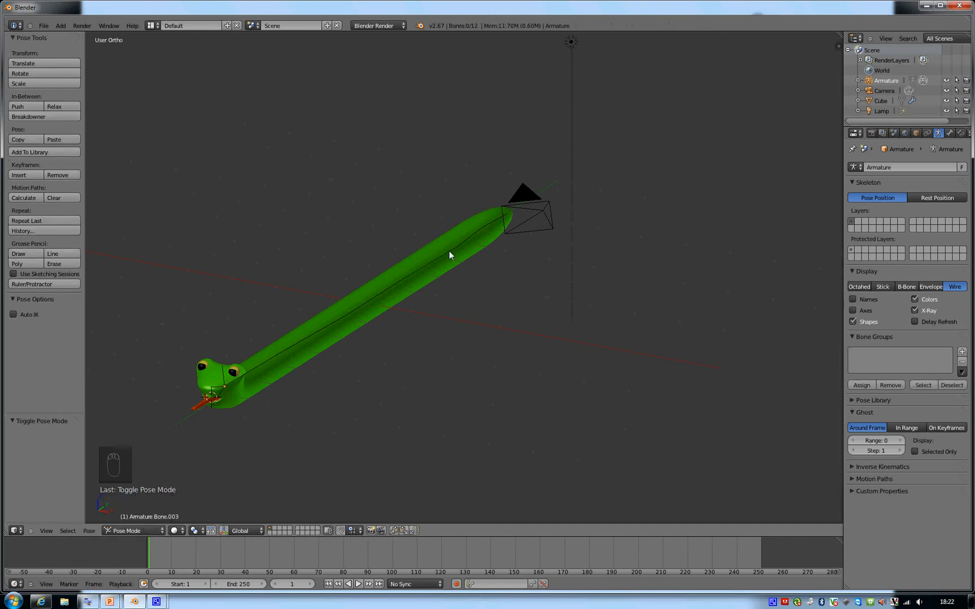
pyautogui.press('g')
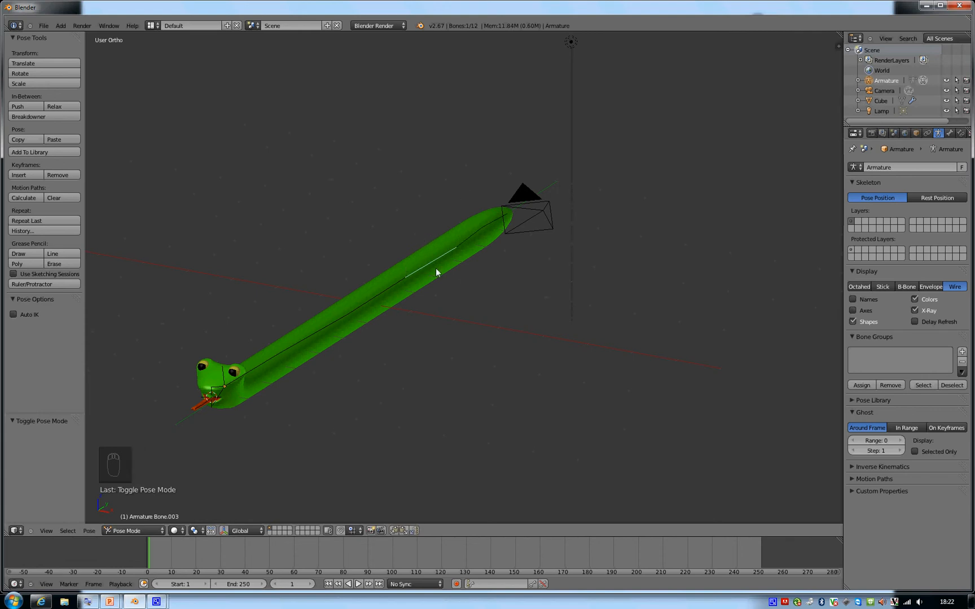
pyautogui.moveTo(321, 410)
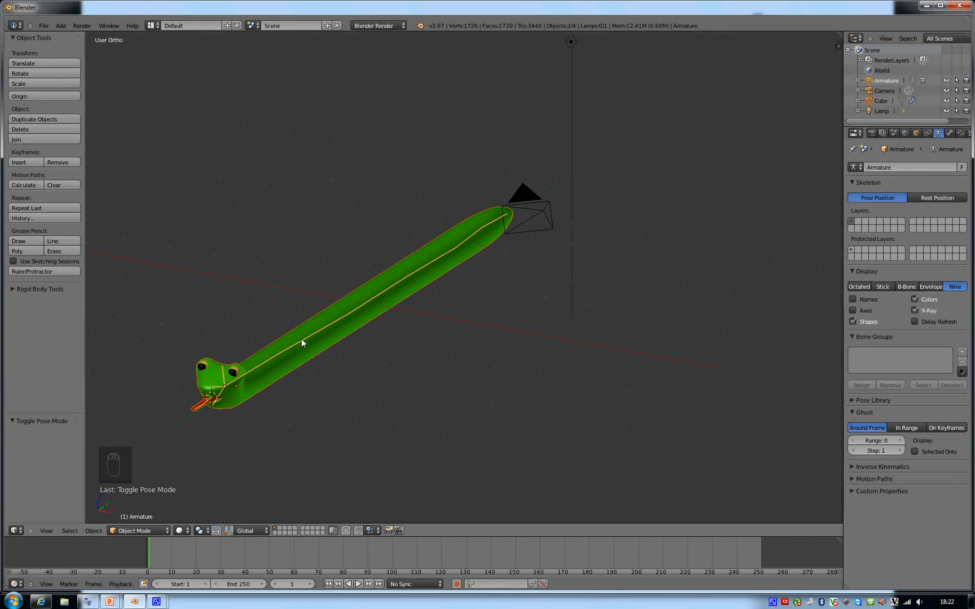
# Step: Parent the snake mesh to the armature using Armature Deform With Automatic Weights
pyautogui.press('ctrl+p')
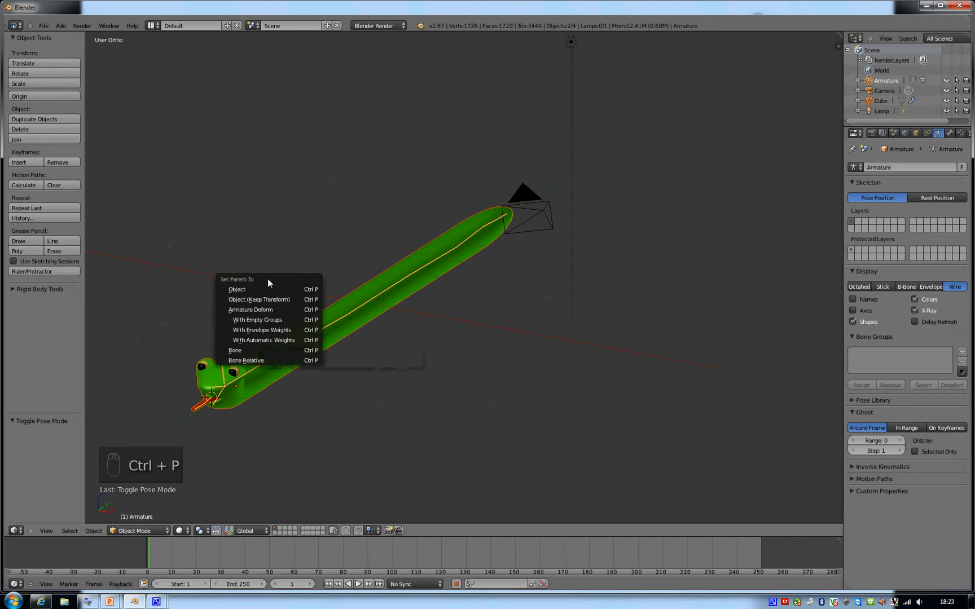
pyautogui.moveTo(250, 309)
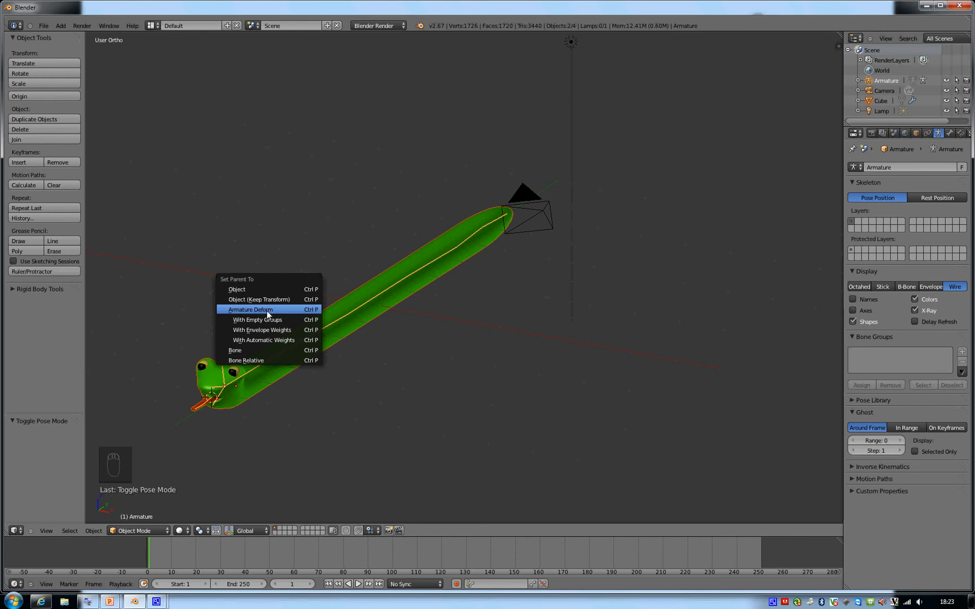
pyautogui.moveTo(278, 340)
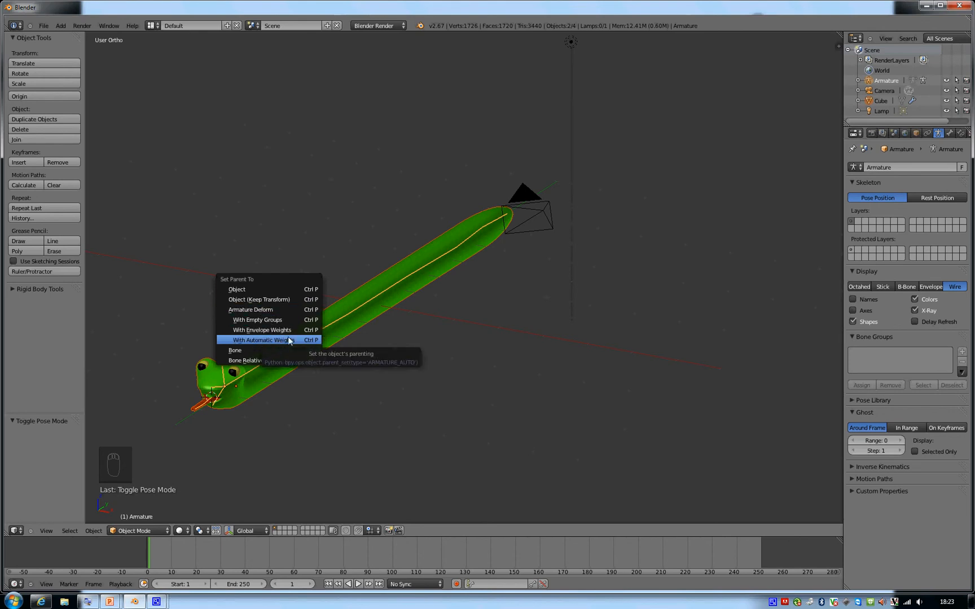
pyautogui.click(258, 340)
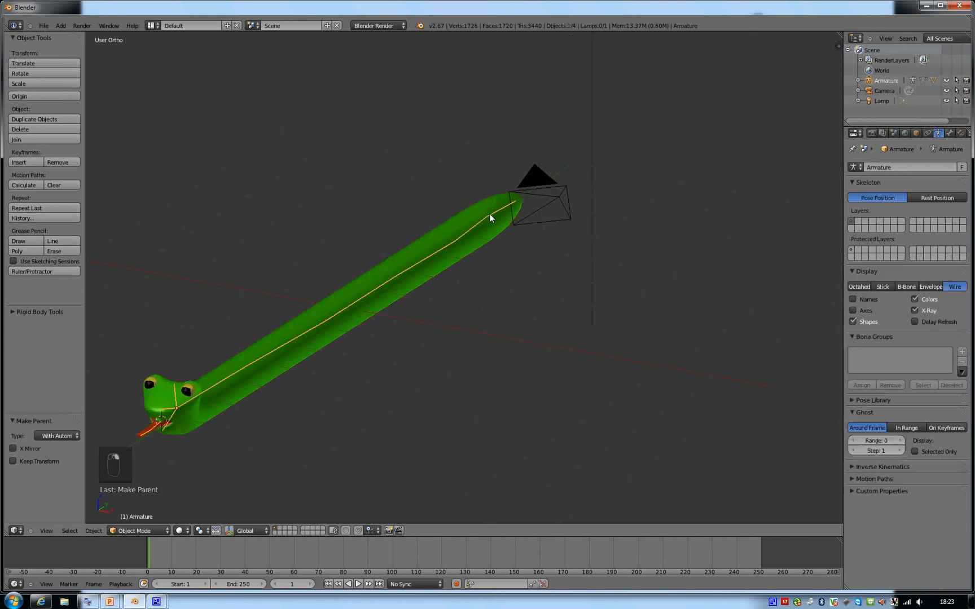
# Step: Enter Pose Mode and select the bone at the snake's tail tip
pyautogui.click(170, 532)
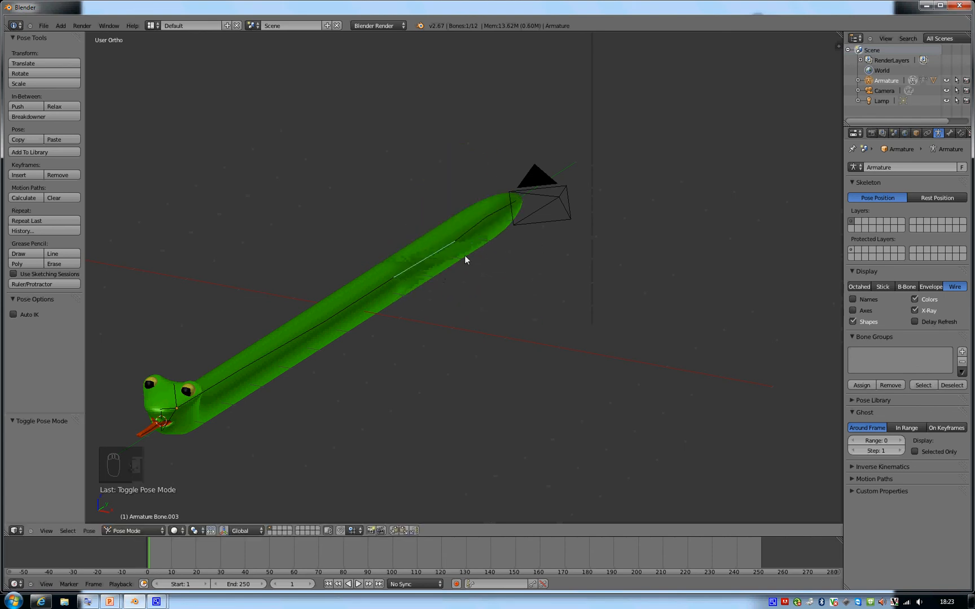
pyautogui.press('g')
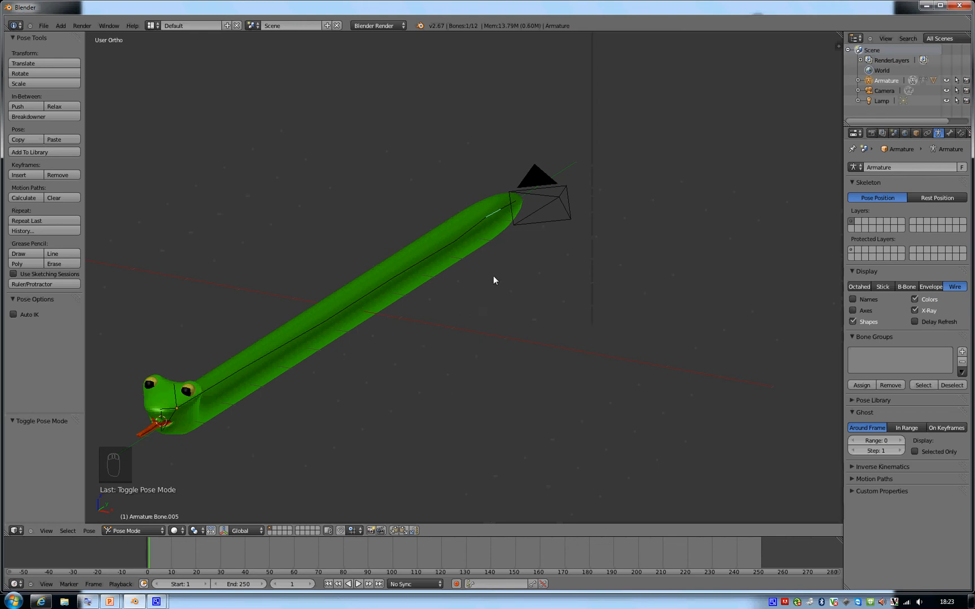
pyautogui.click(504, 211)
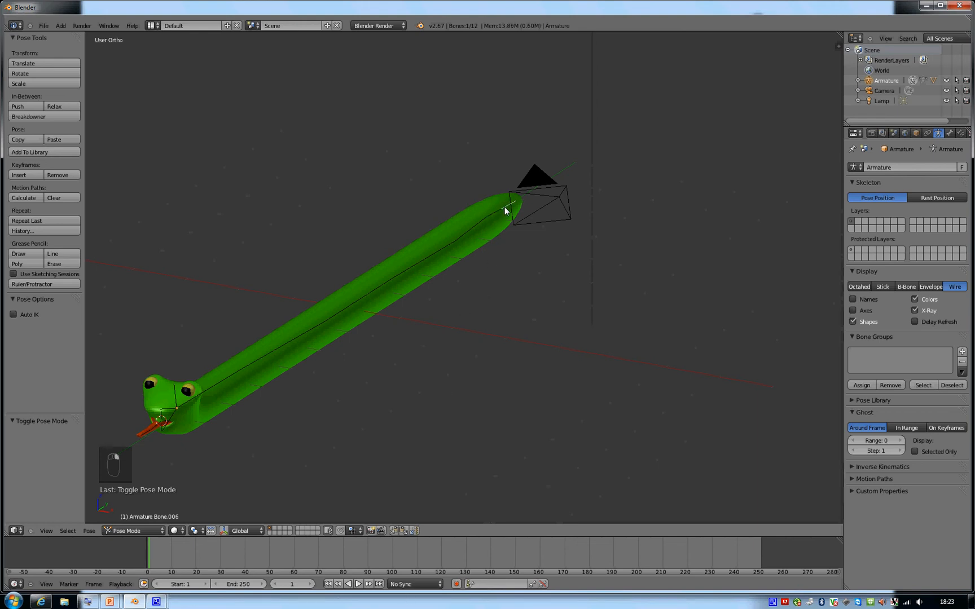
pyautogui.moveTo(463, 229)
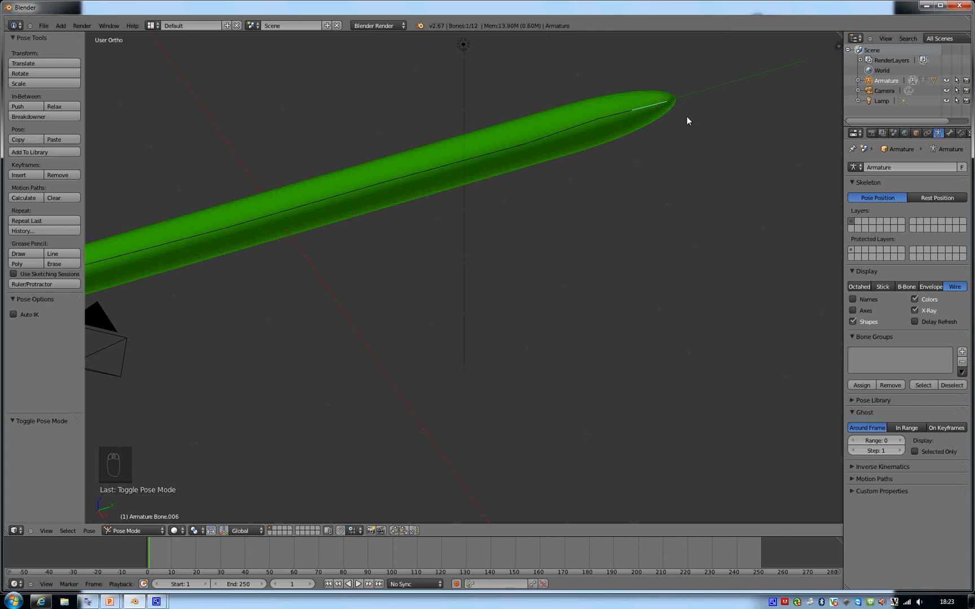
# Step: Add an IK constraint Without Targets to the tail-tip bone via Shift+I
pyautogui.press('shift+i')
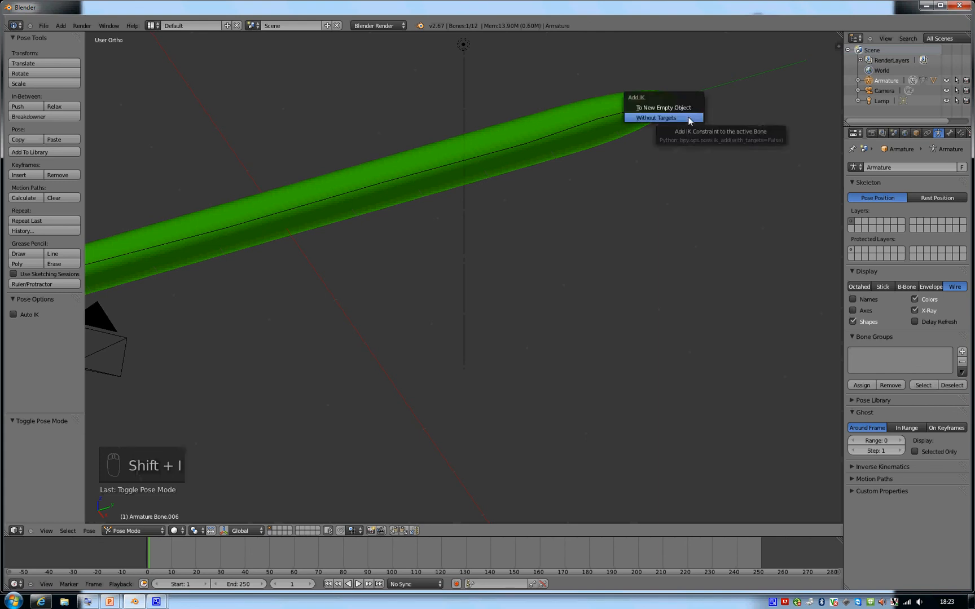
pyautogui.moveTo(639, 101)
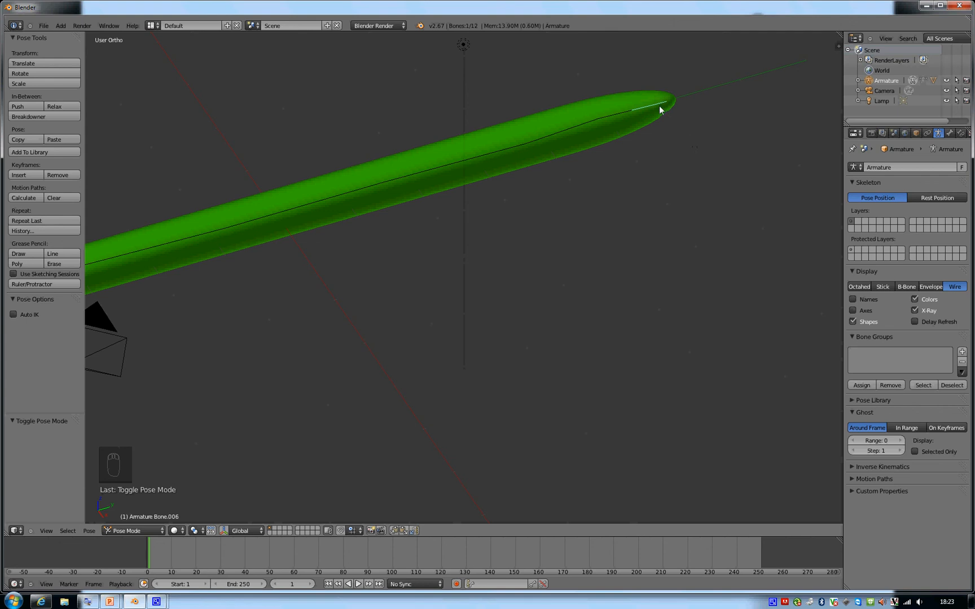
pyautogui.press('shift+i')
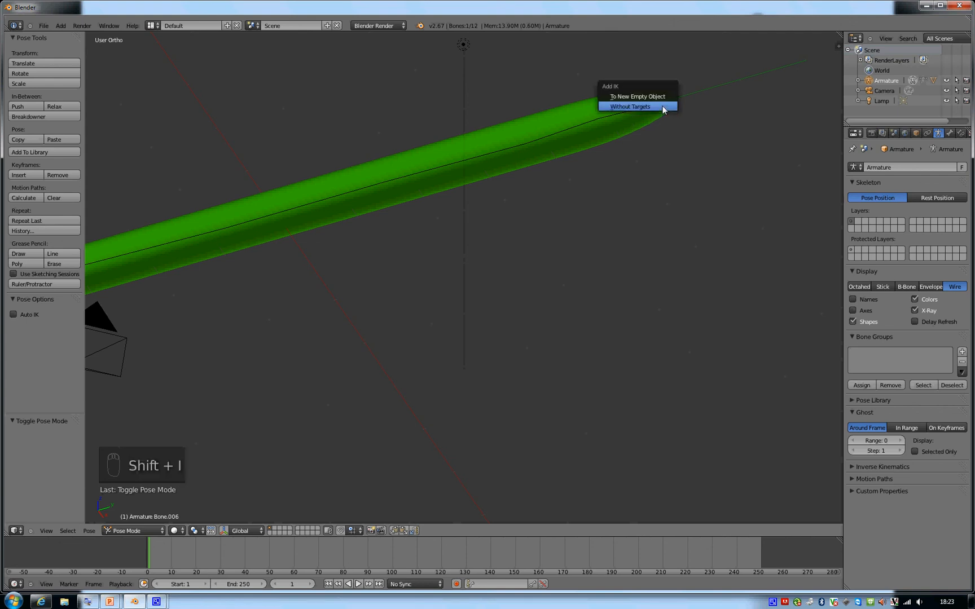
pyautogui.click(628, 106)
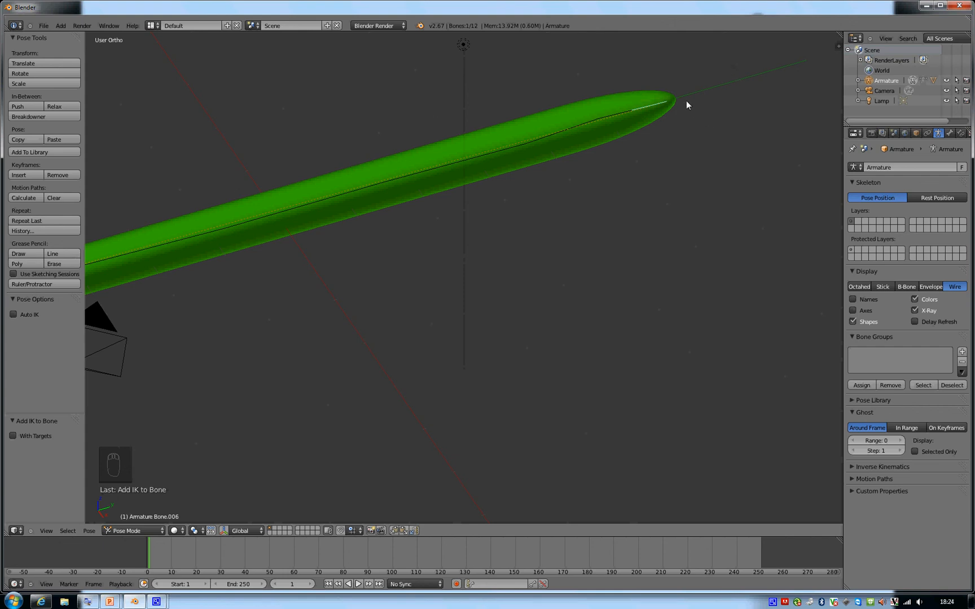
pyautogui.press('g')
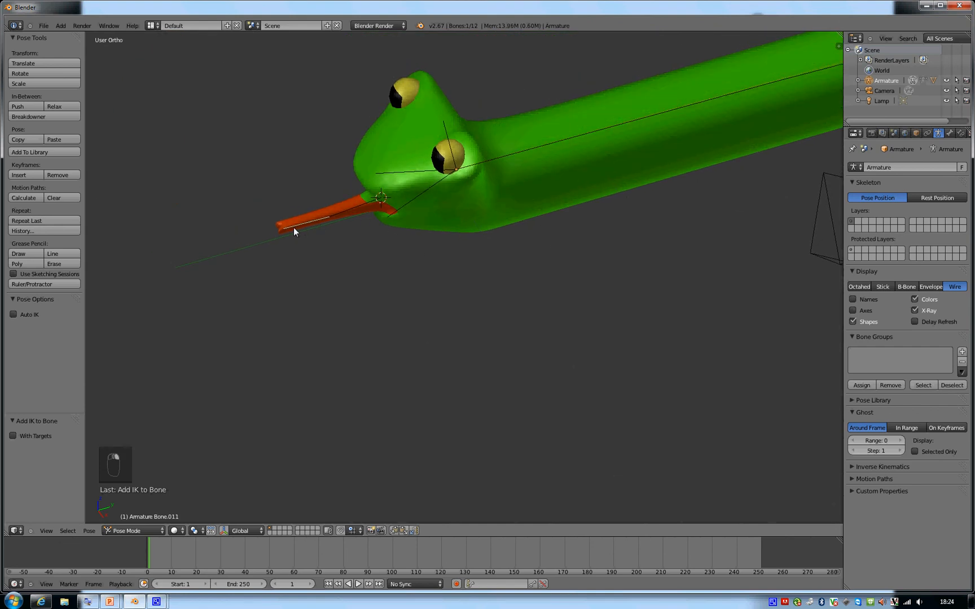
# Step: Move and rotate the head bones to bend and tilt the snake's head
pyautogui.press('shift+i')
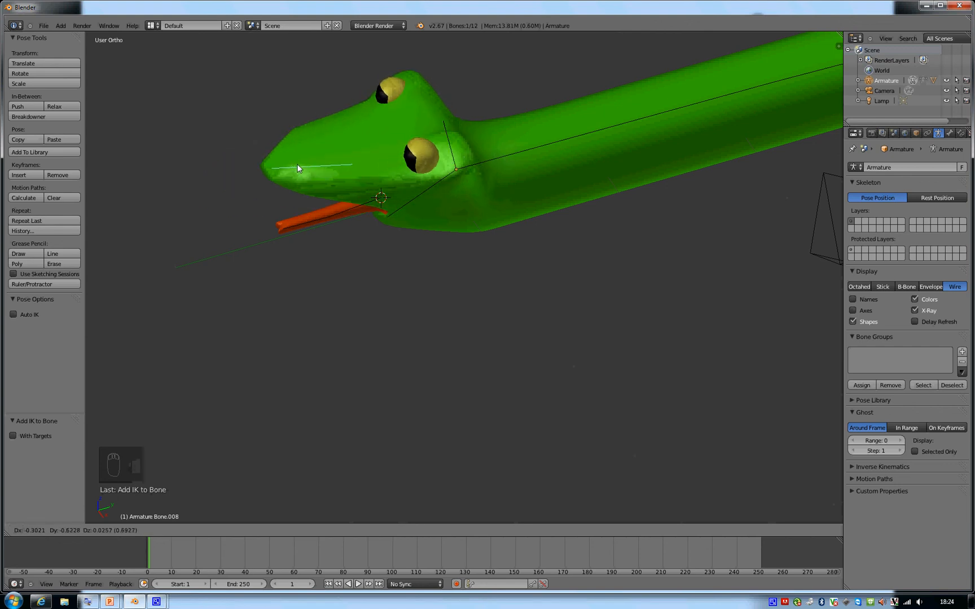
pyautogui.press('r')
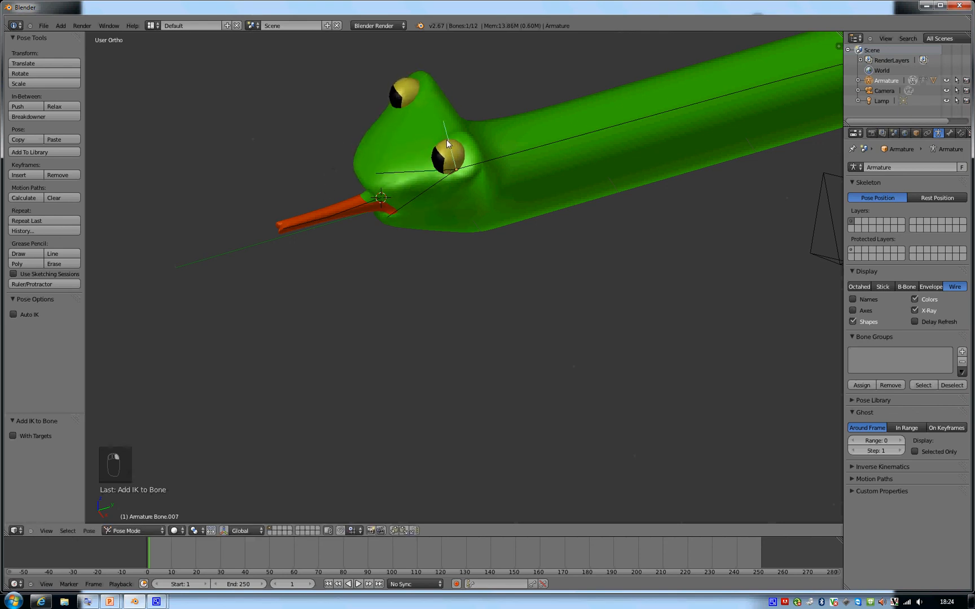
pyautogui.press('r')
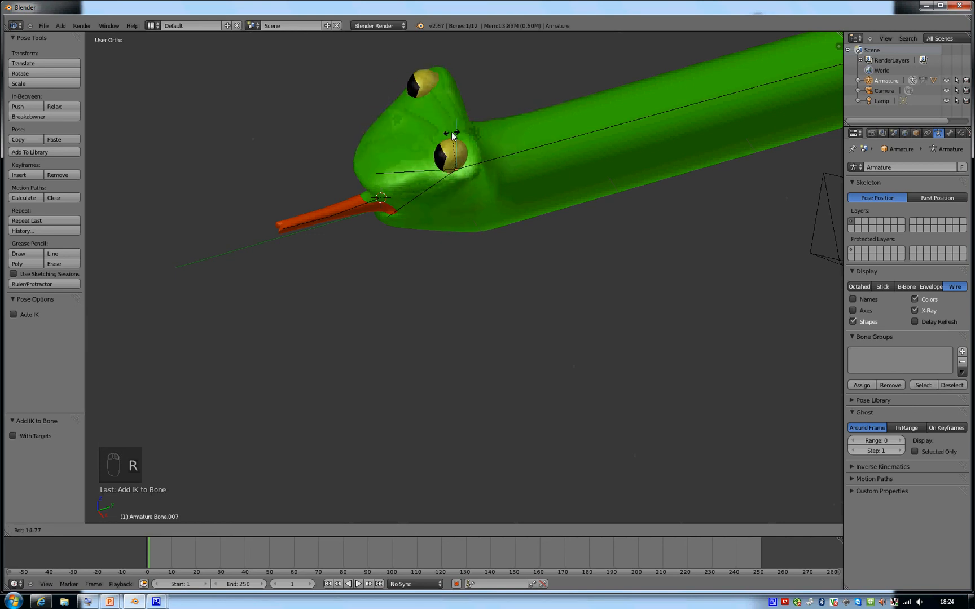